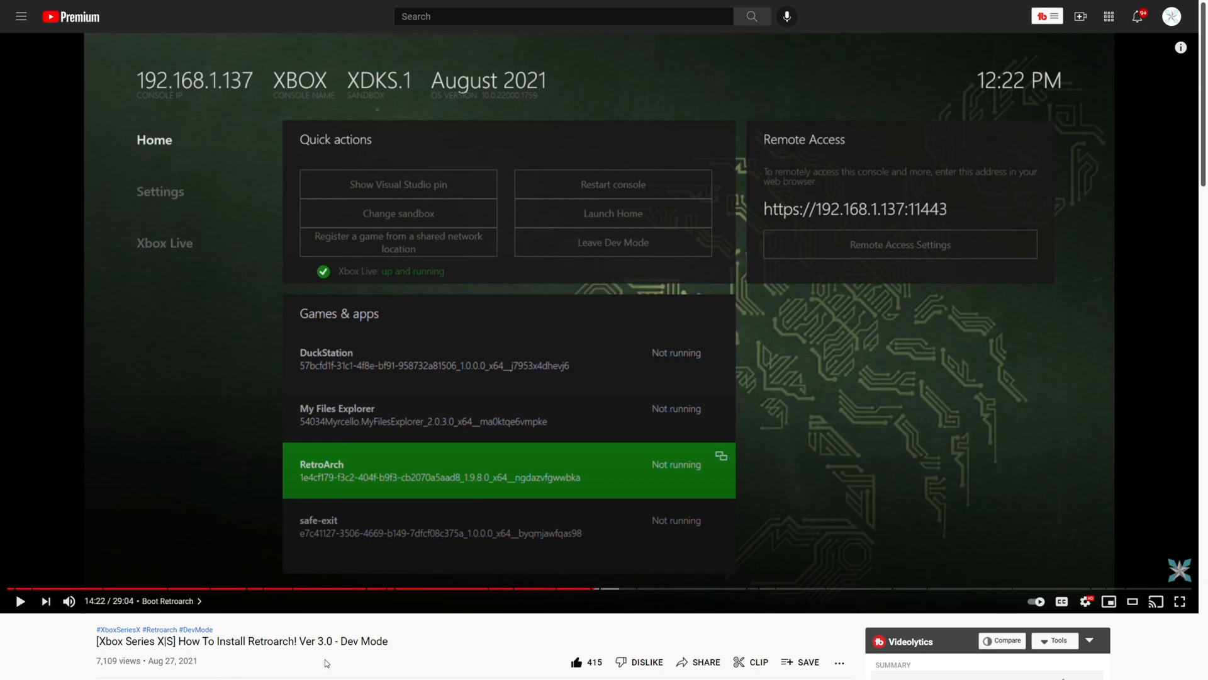
mouse_move(417, 645)
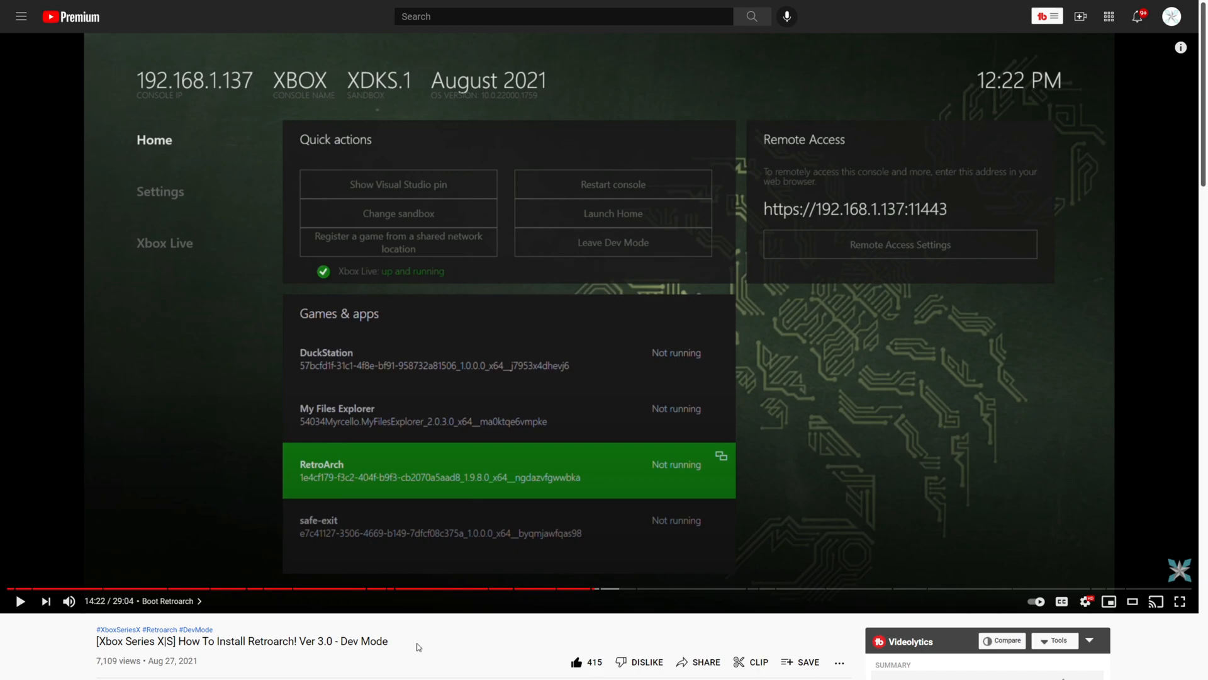
mouse_move(466, 658)
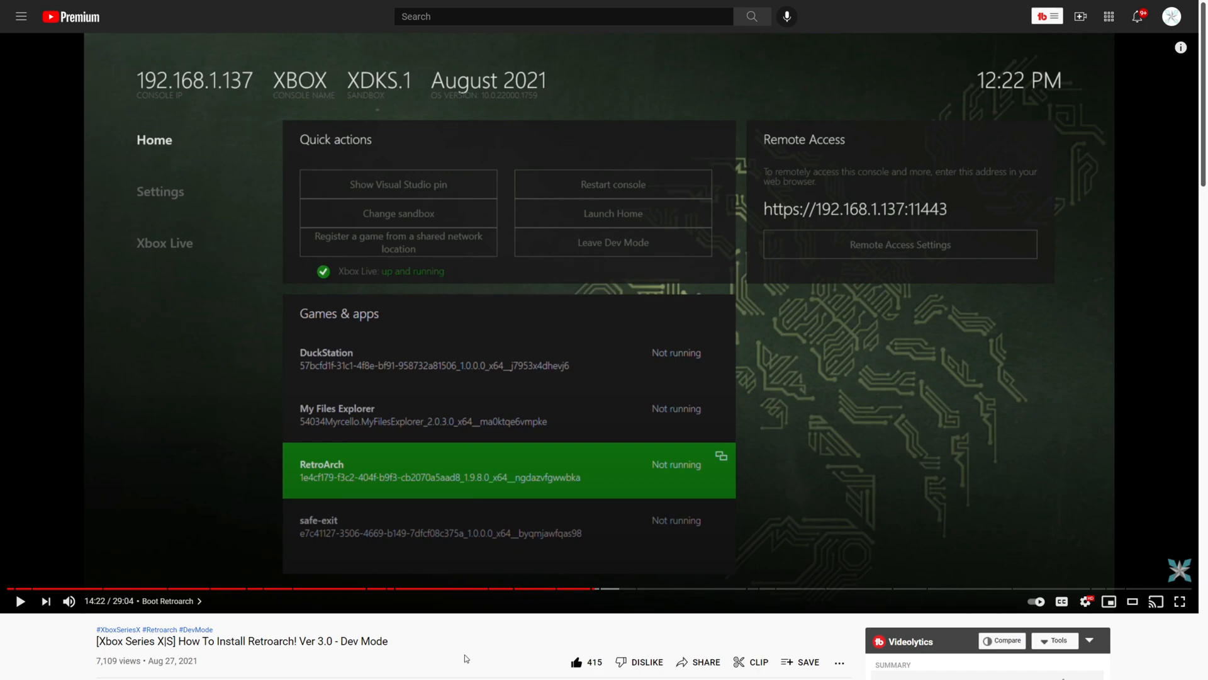
mouse_move(318, 589)
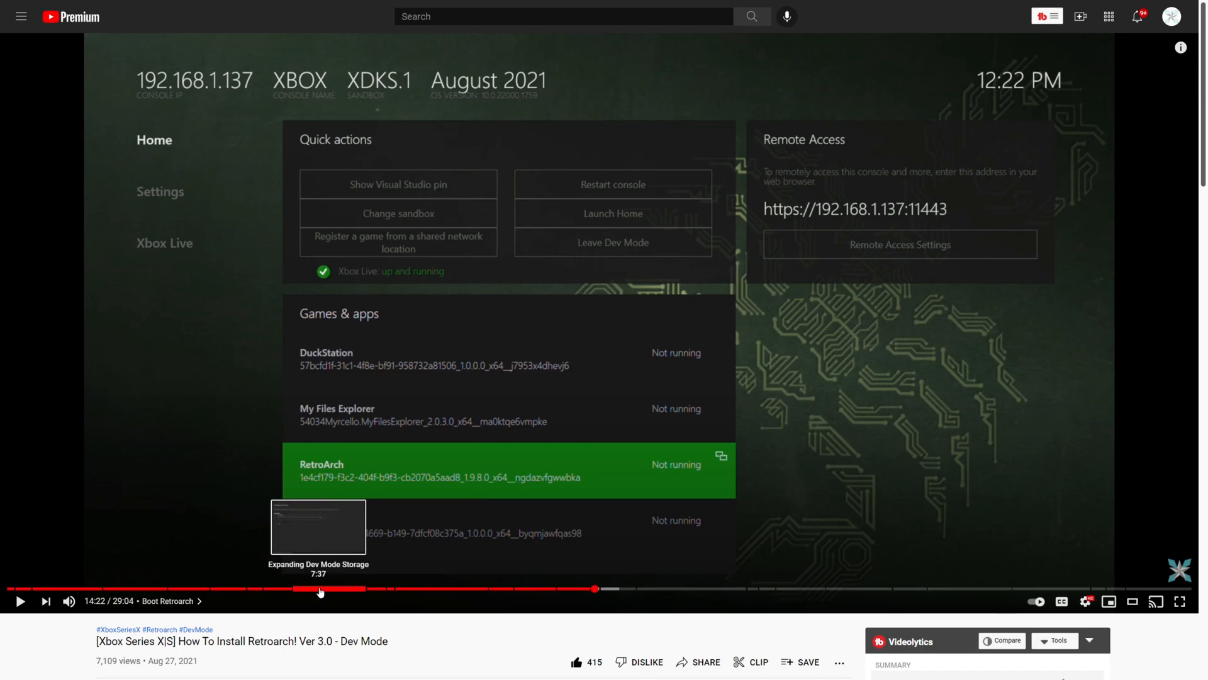
mouse_move(837, 589)
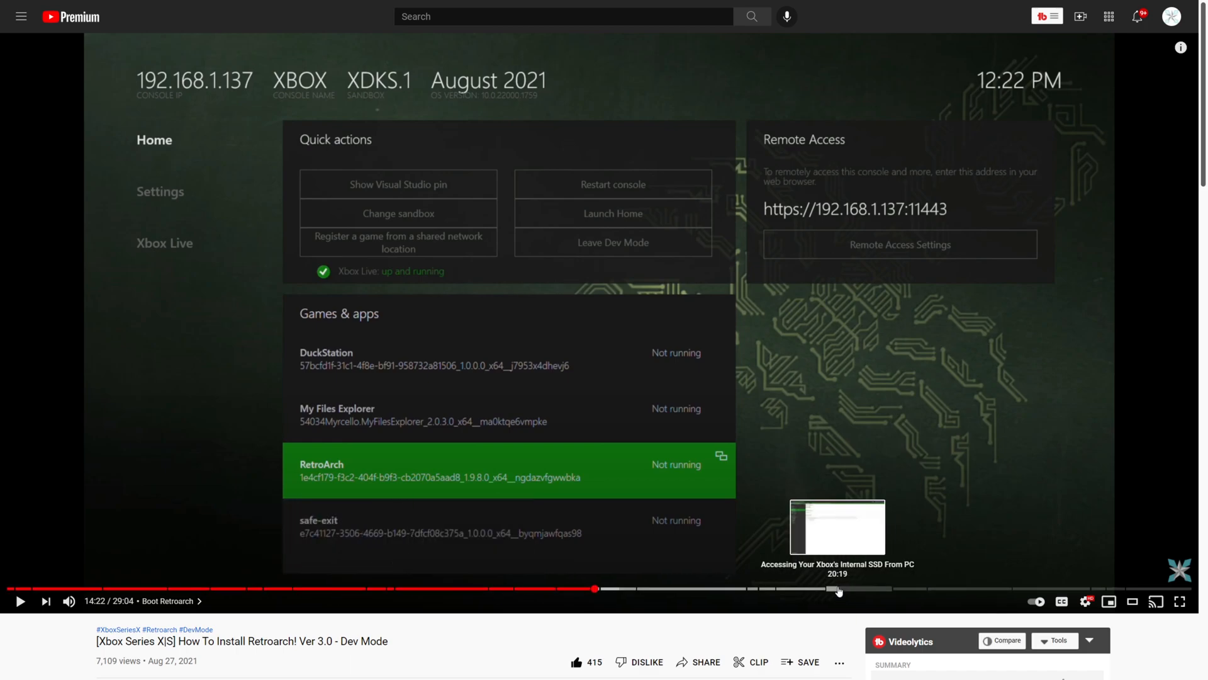
mouse_move(937, 589)
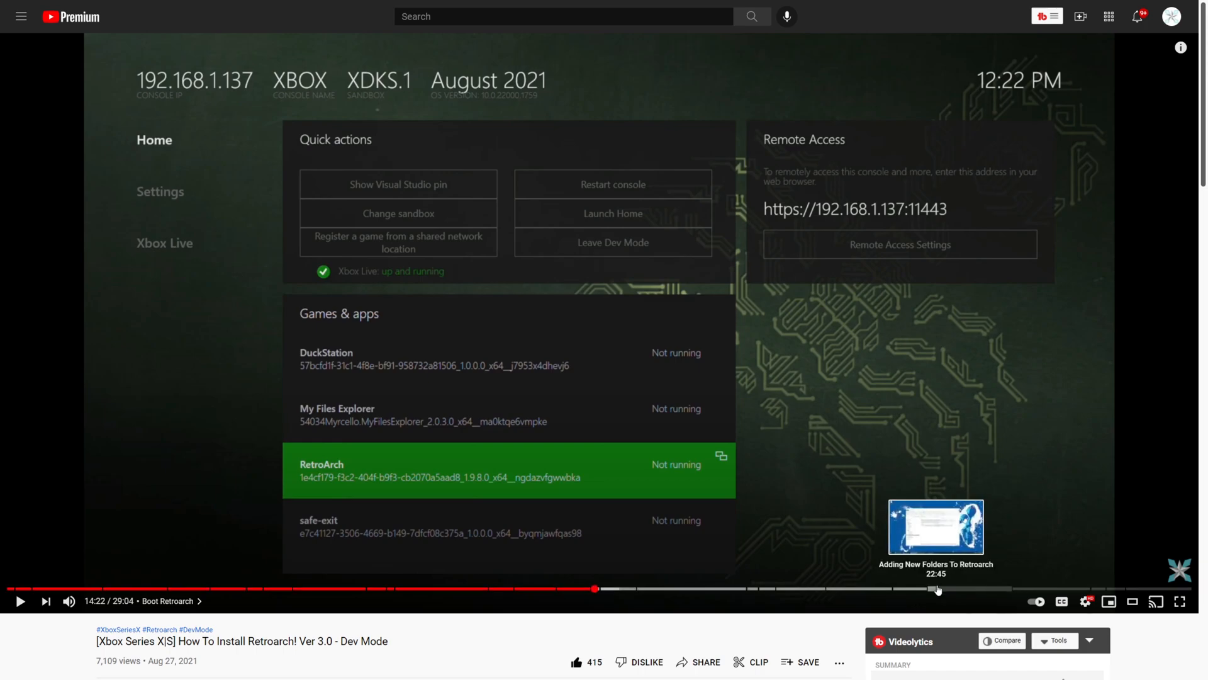
mouse_move(1148, 591)
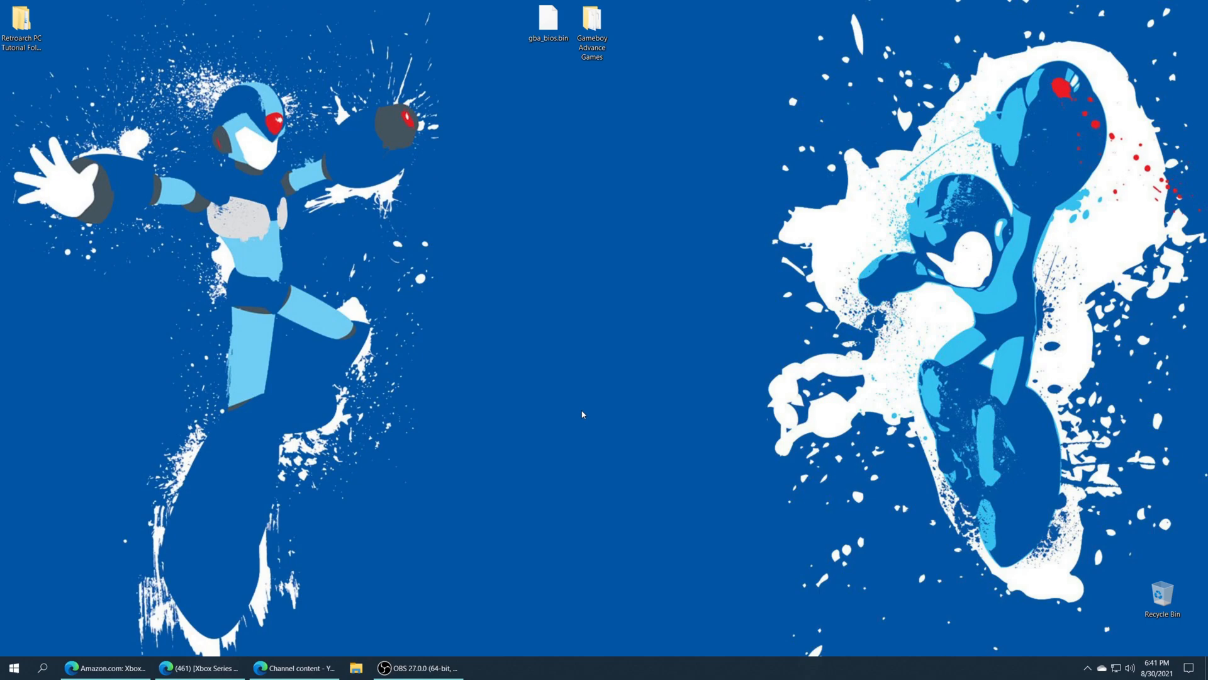
mouse_move(676, 341)
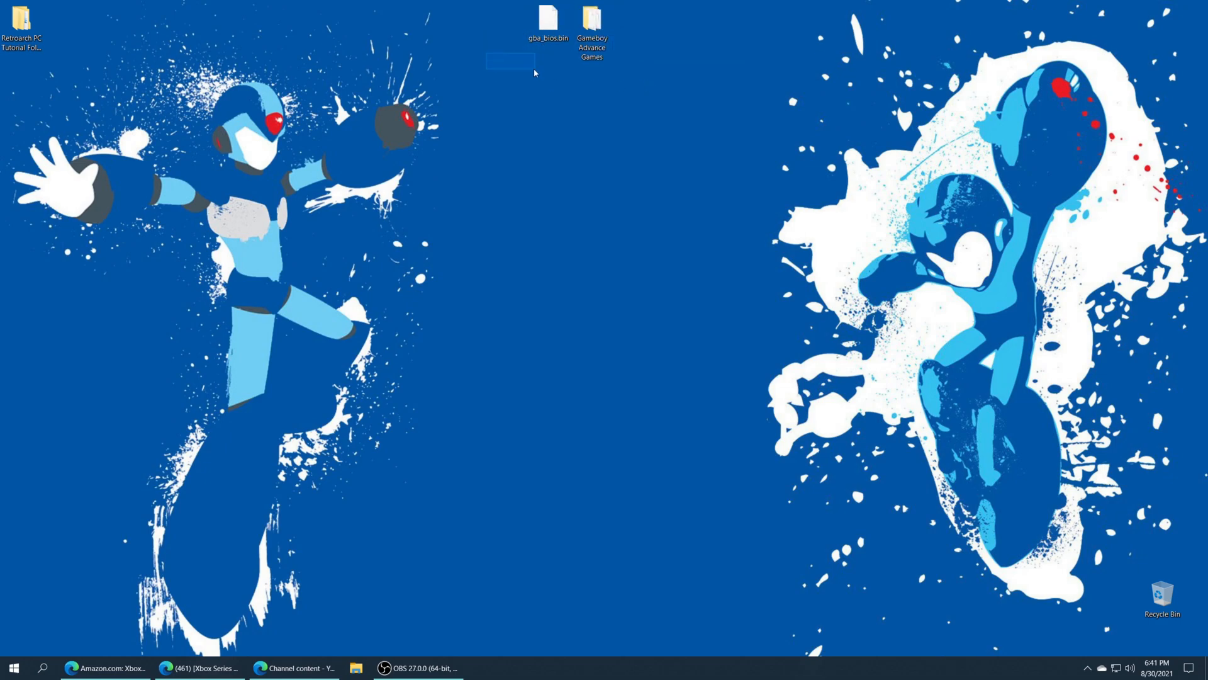
Clear the desktop icon selection on the Windows desktop
left_click(548, 20)
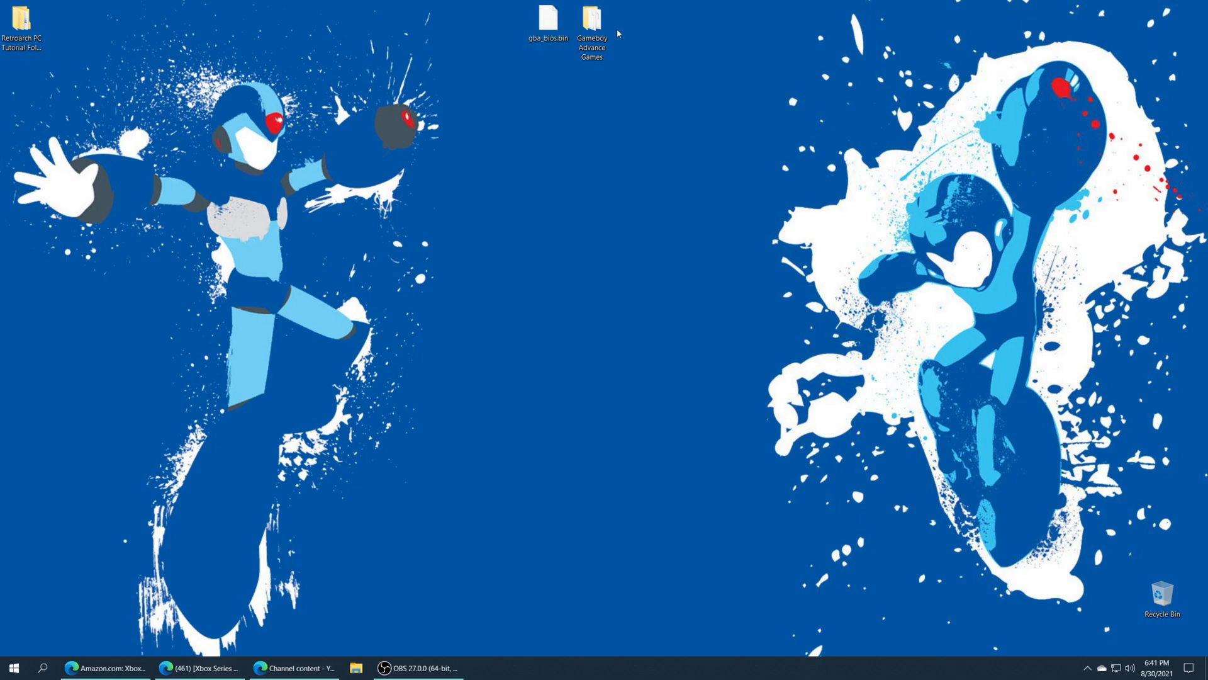
mouse_move(591, 25)
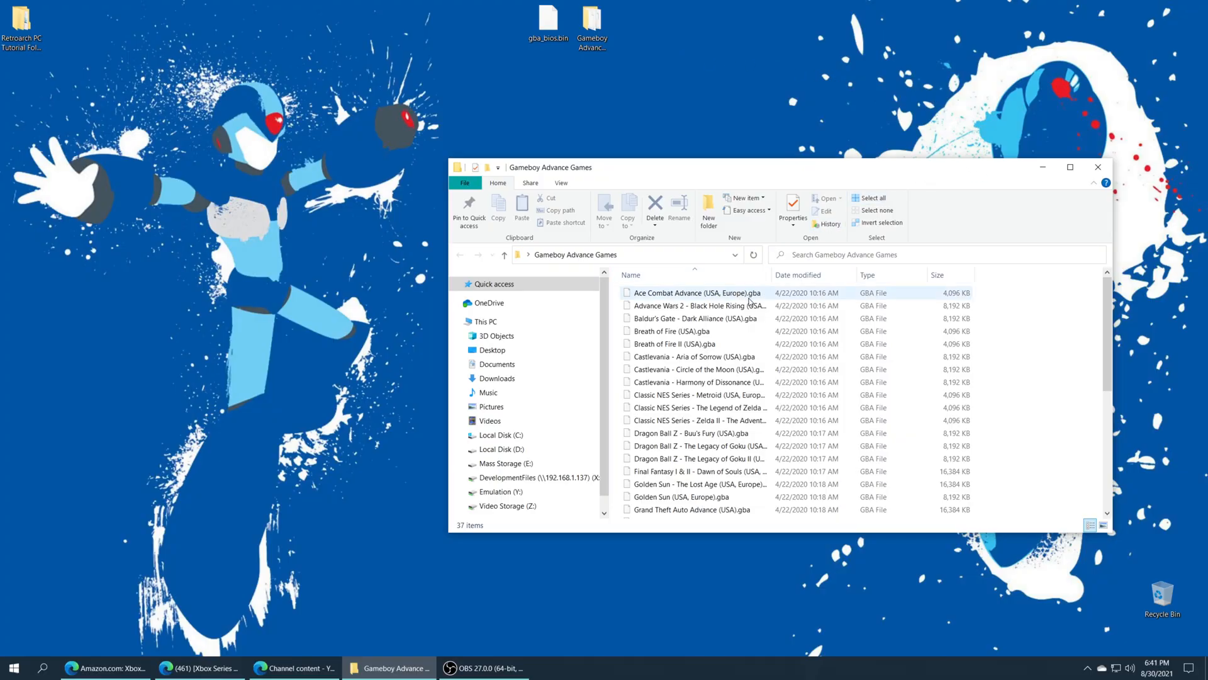
Browse This PC to DevelopmentFiles, the RetroArch package folder, and its Games folder
left_click(1034, 286)
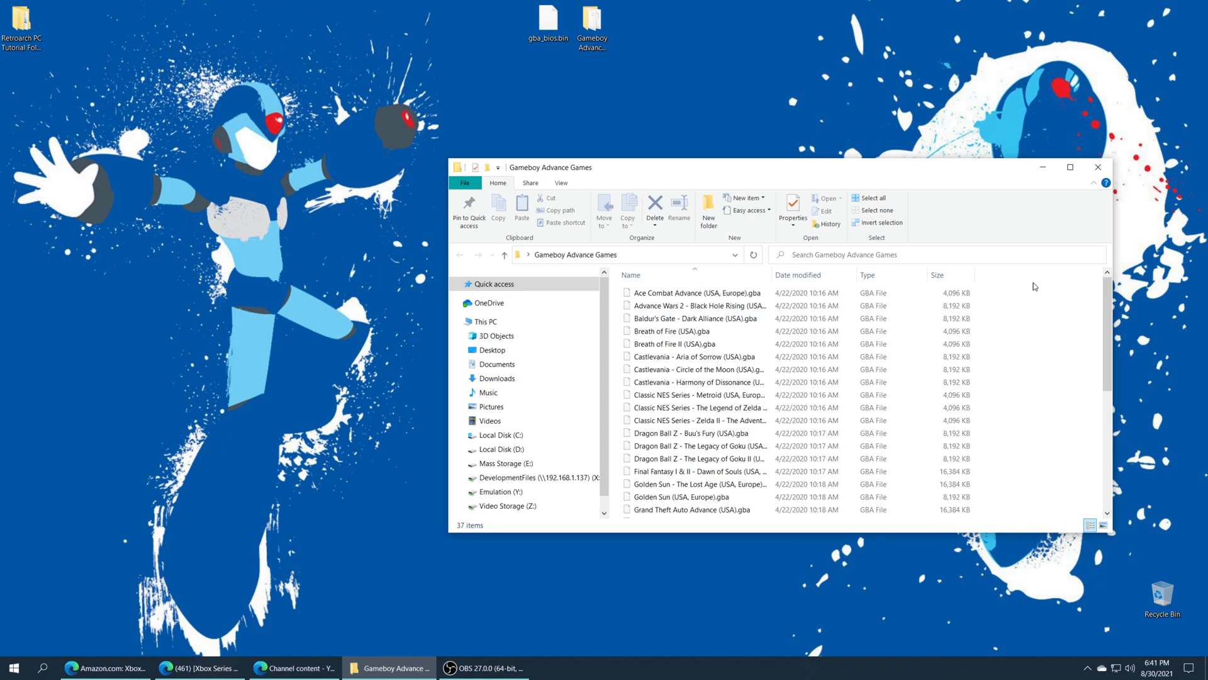
mouse_move(1056, 220)
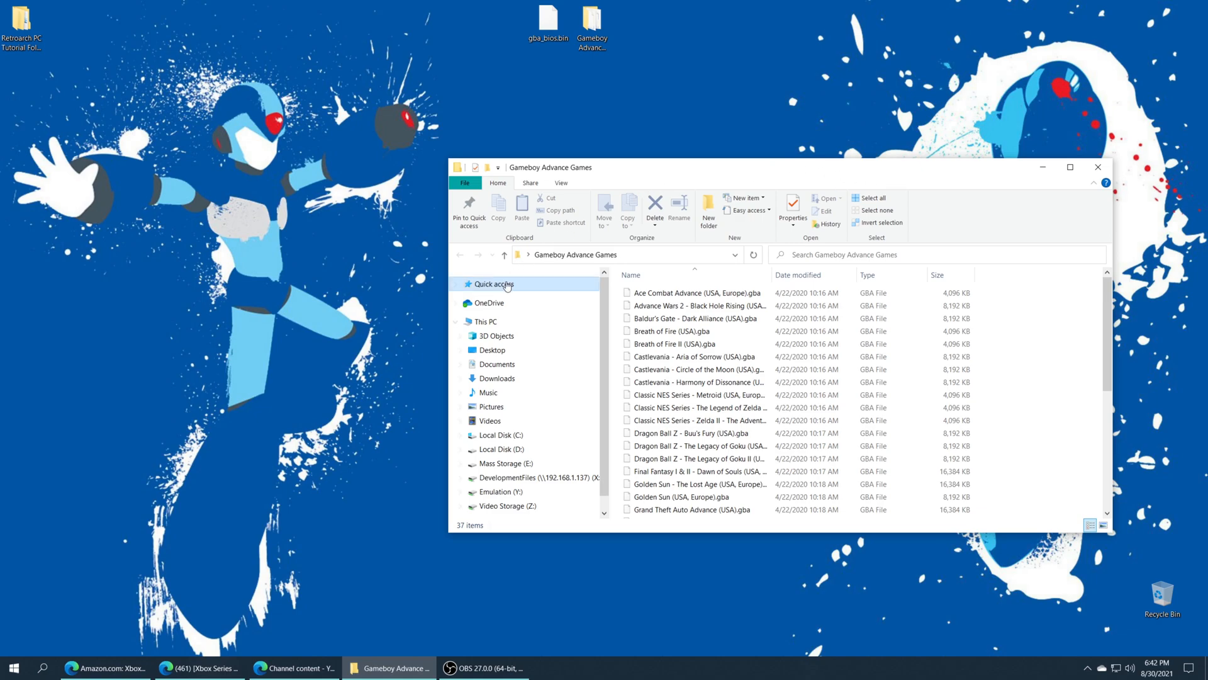
left_click(485, 321)
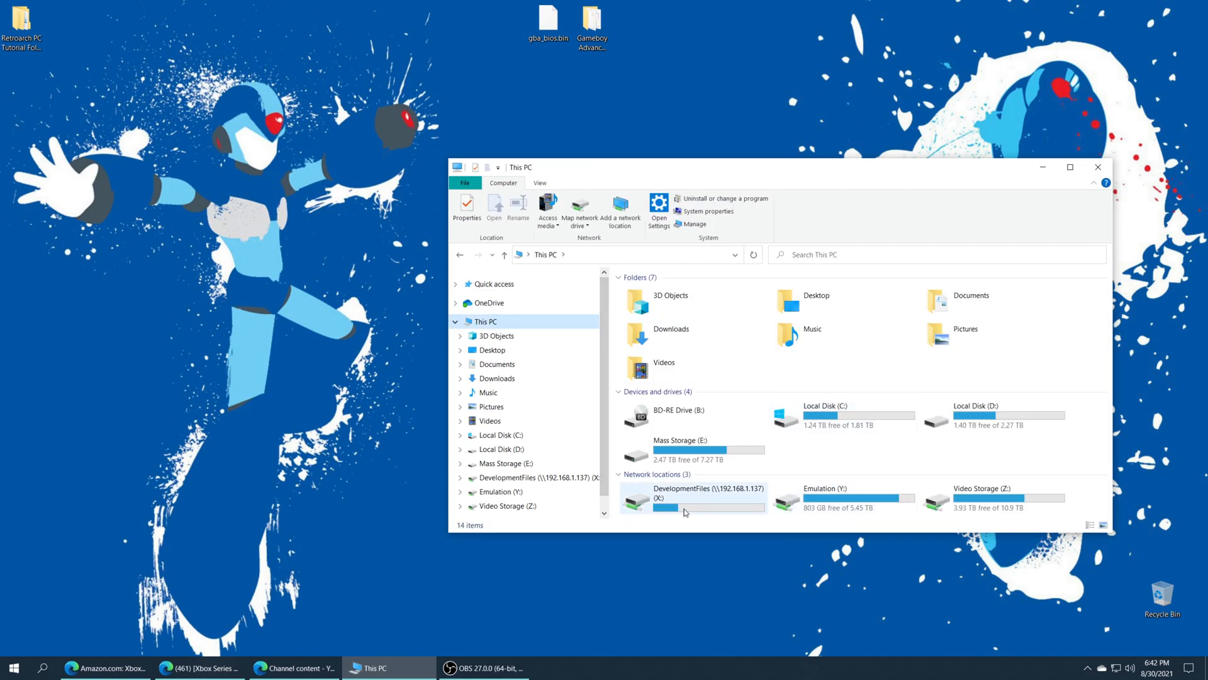
mouse_move(703, 498)
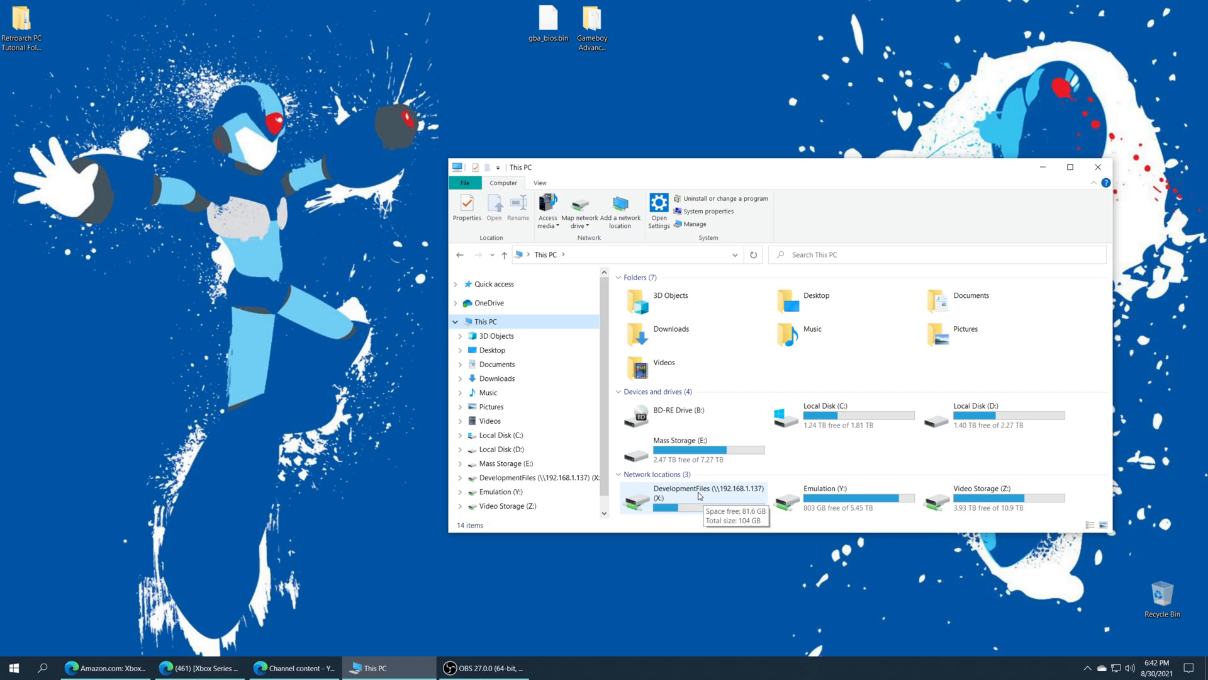
double_click(679, 492)
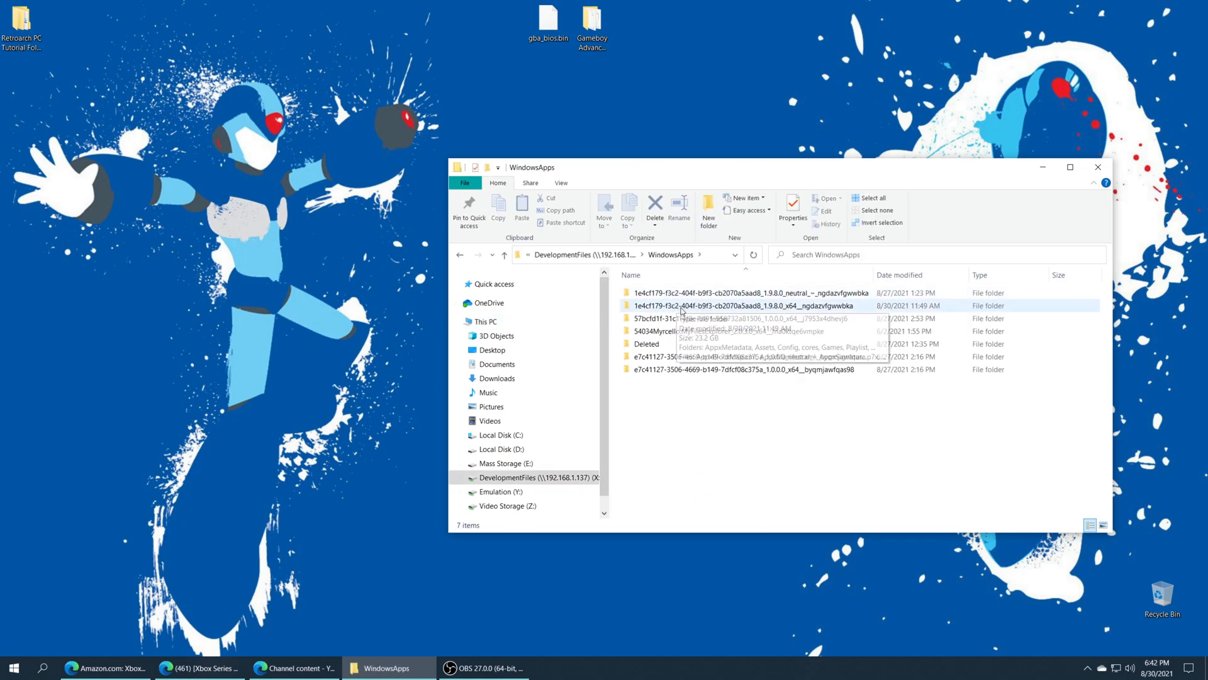
double_click(735, 305)
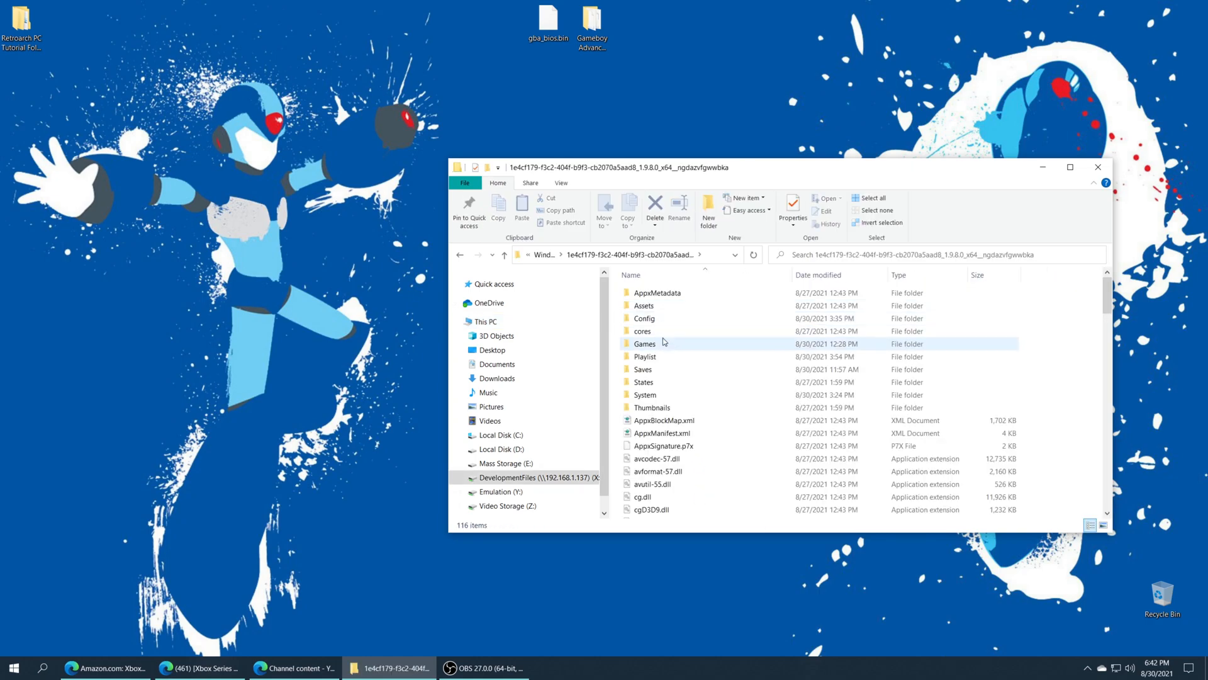
double_click(645, 342)
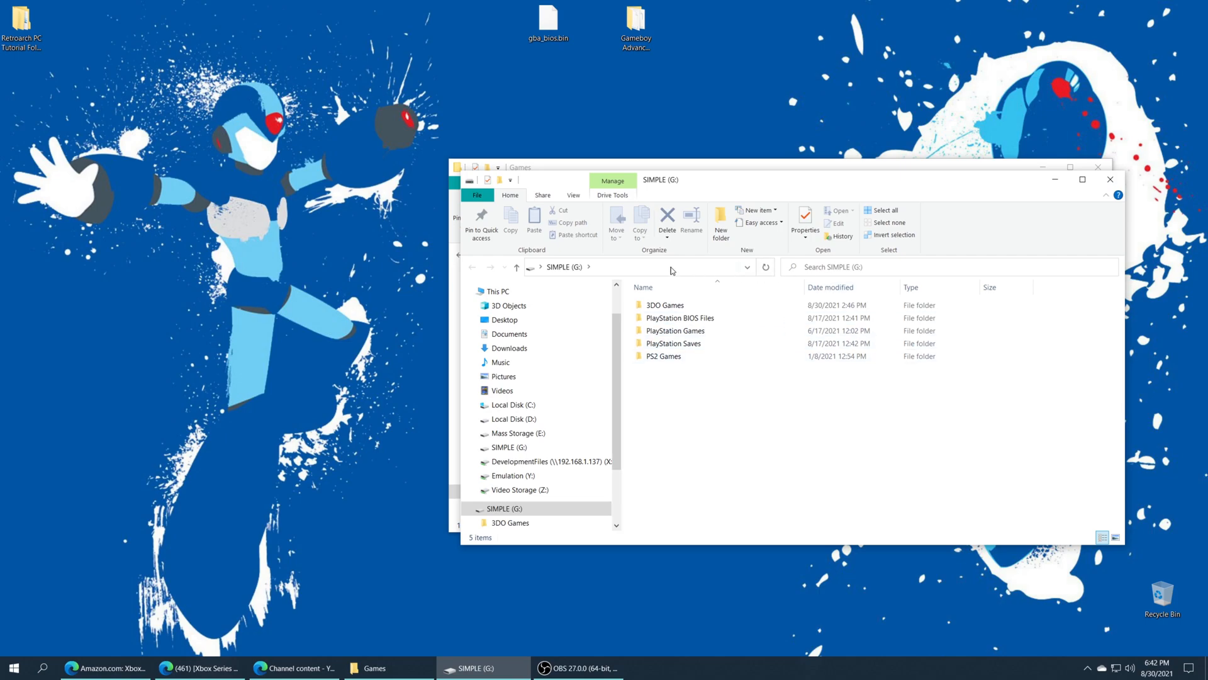
Close the SIMPLE (G:) window and open RetroArch's System folder holding gba_bios.bin
left_click(663, 355)
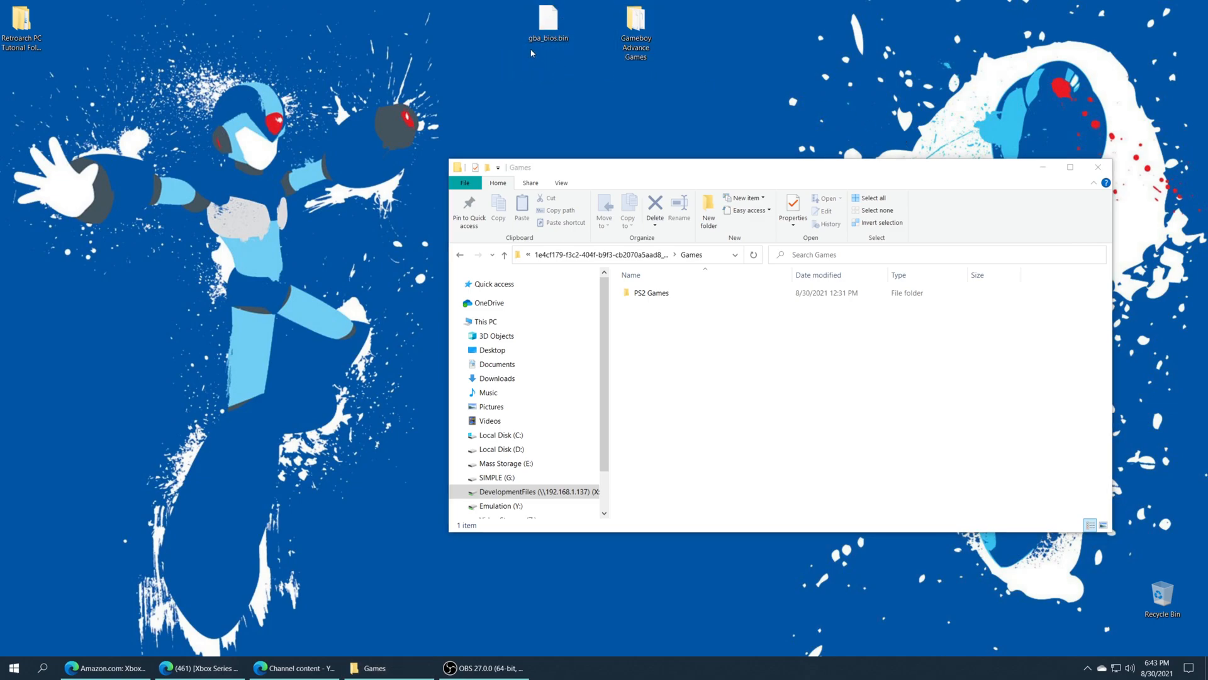
mouse_move(573, 50)
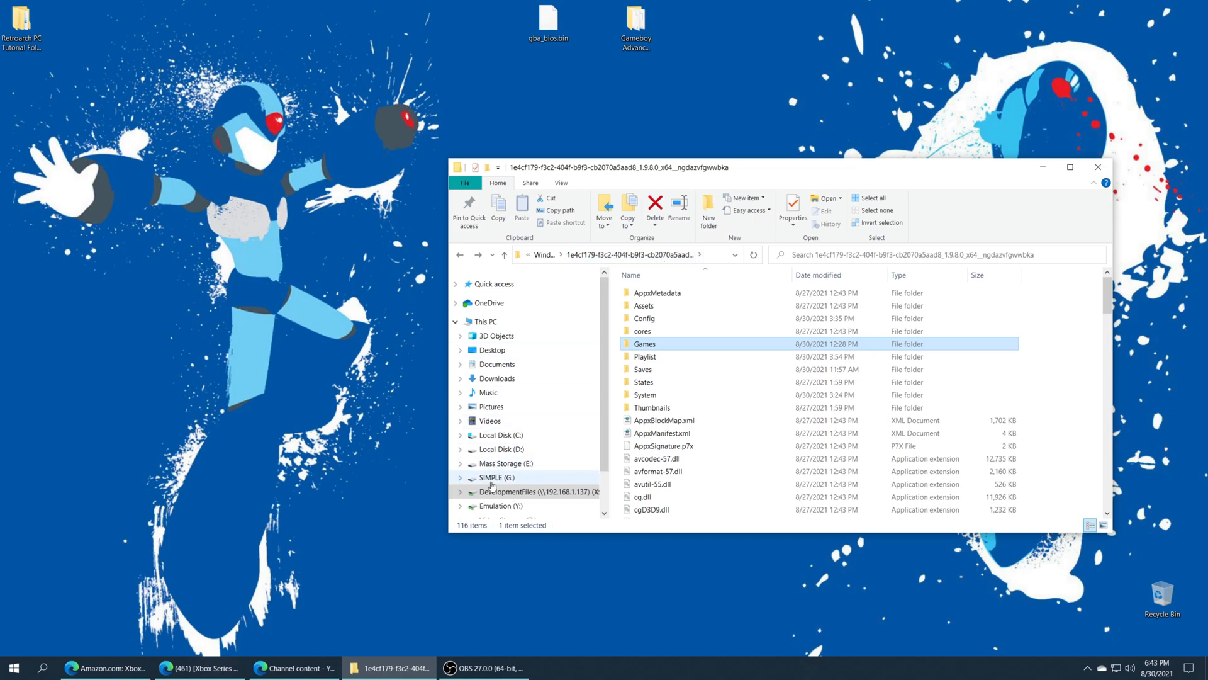
mouse_move(718, 383)
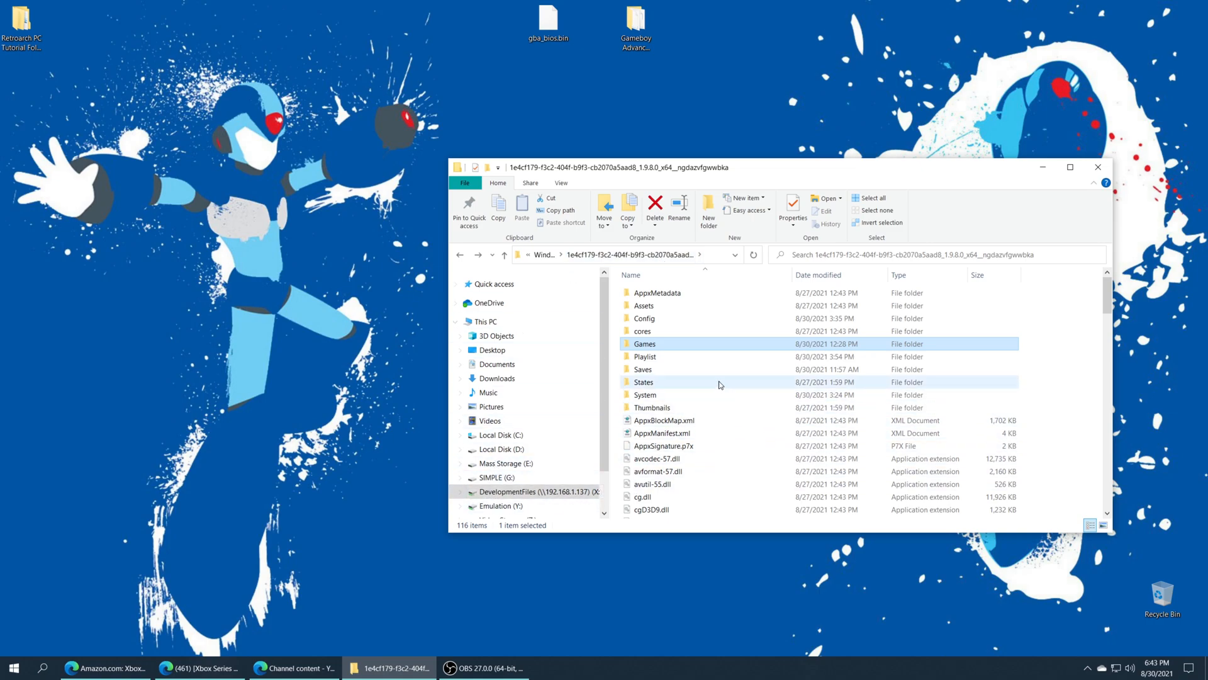
double_click(644, 395)
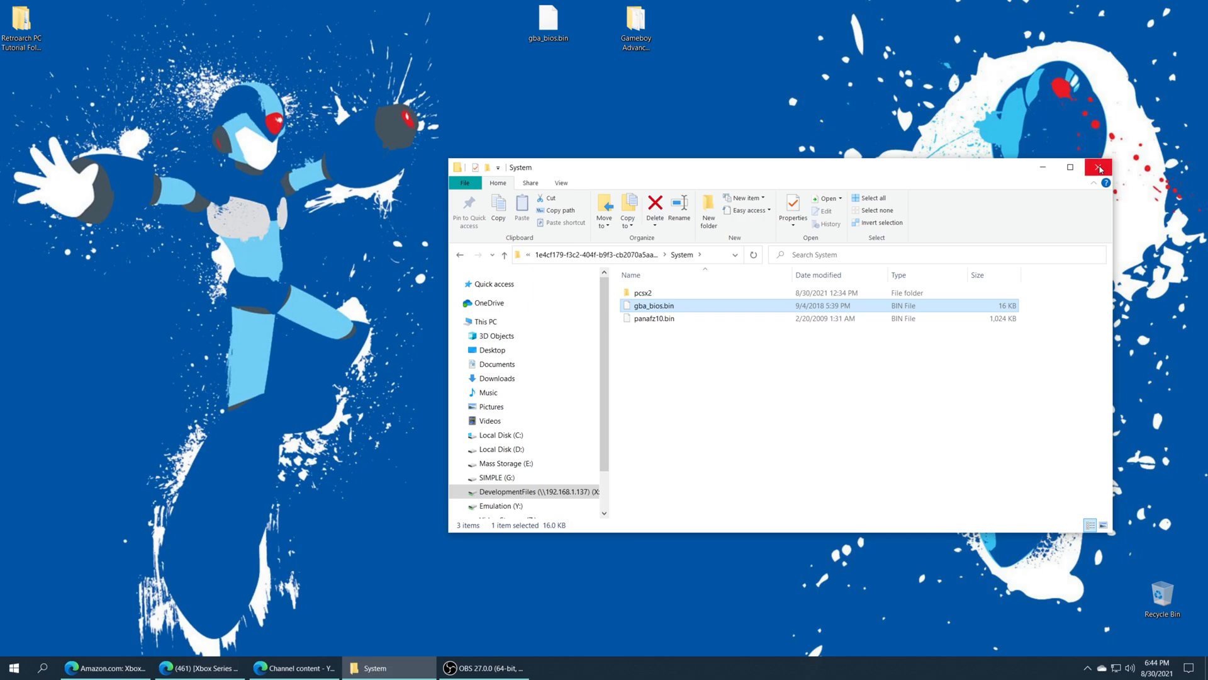
Close Explorer and navigate RetroArch's Load Content browser up to its app folder
left_click(1099, 168)
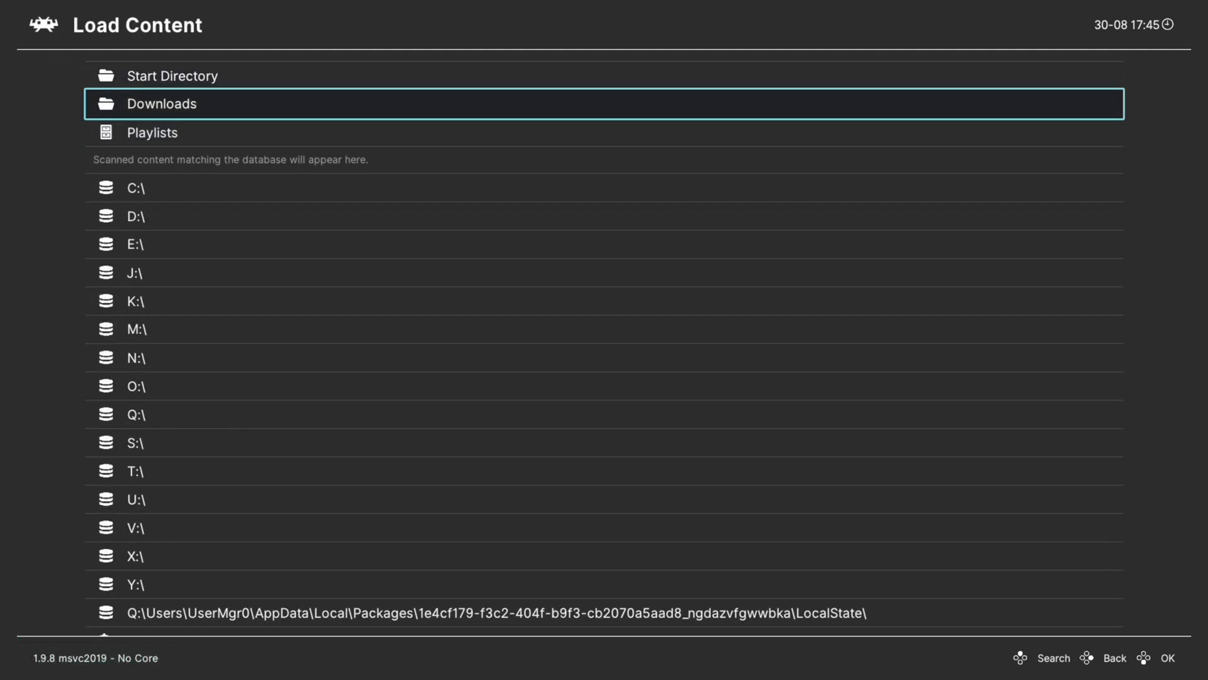
left_click(137, 244)
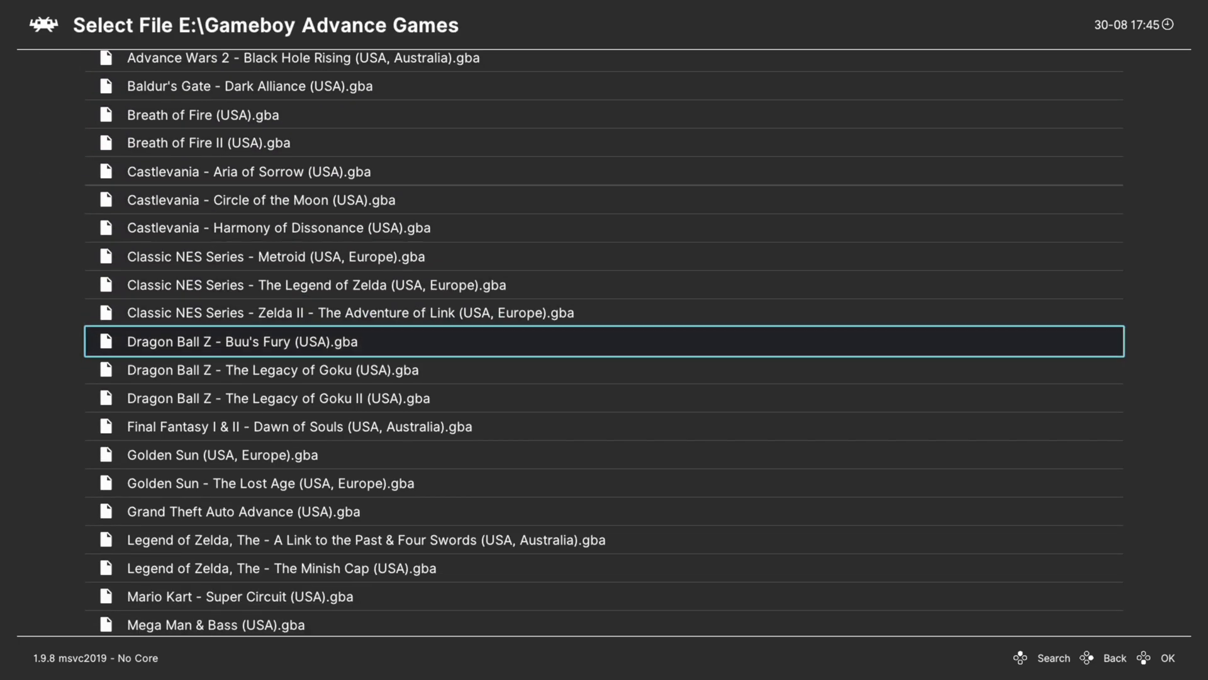
left_click(1113, 657)
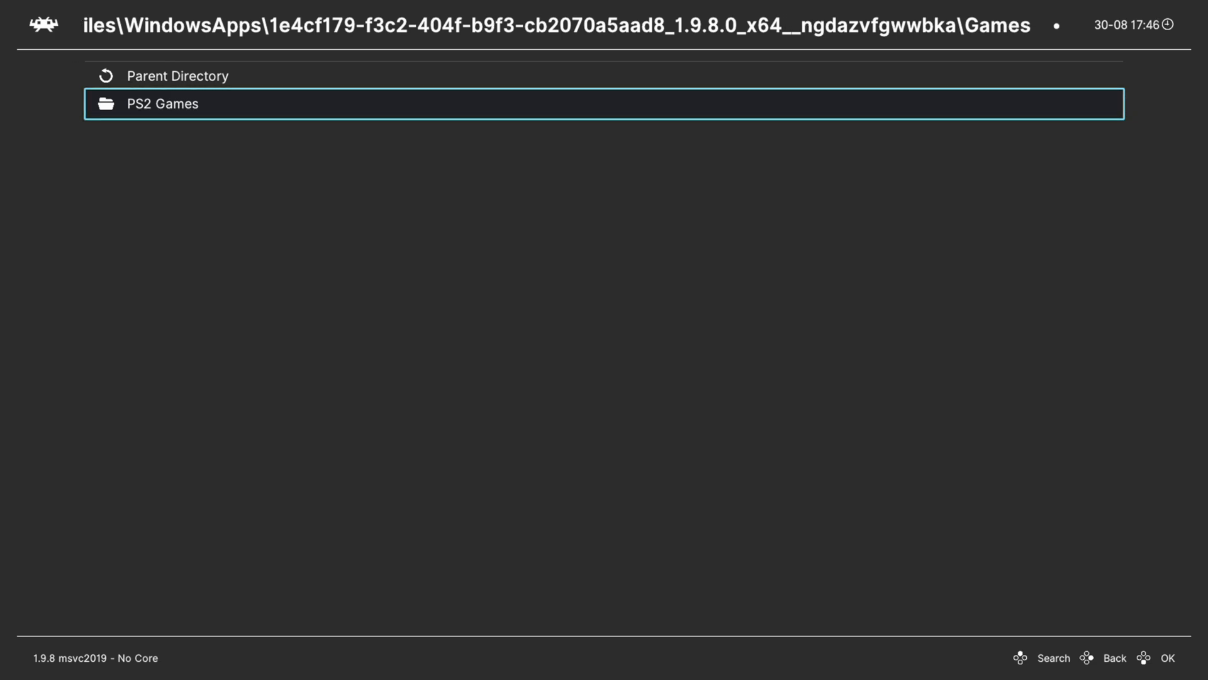
left_click(178, 75)
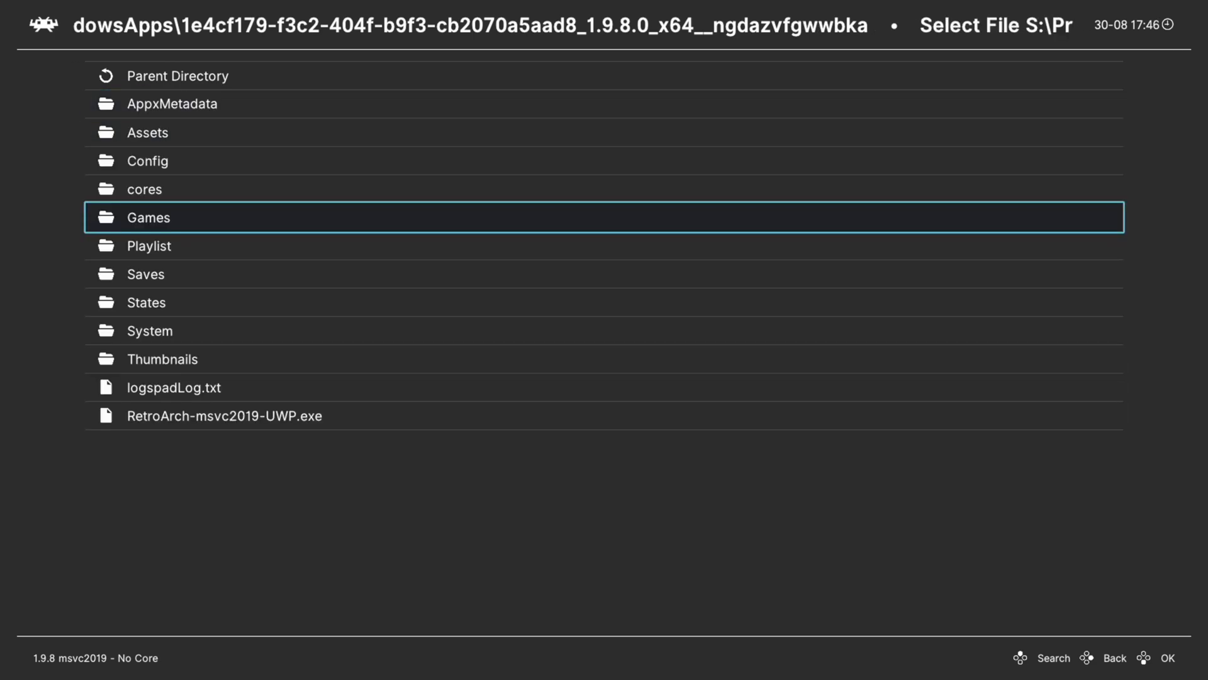
Leave the file browser and start choosing a Manual Scan content directory
left_click(180, 76)
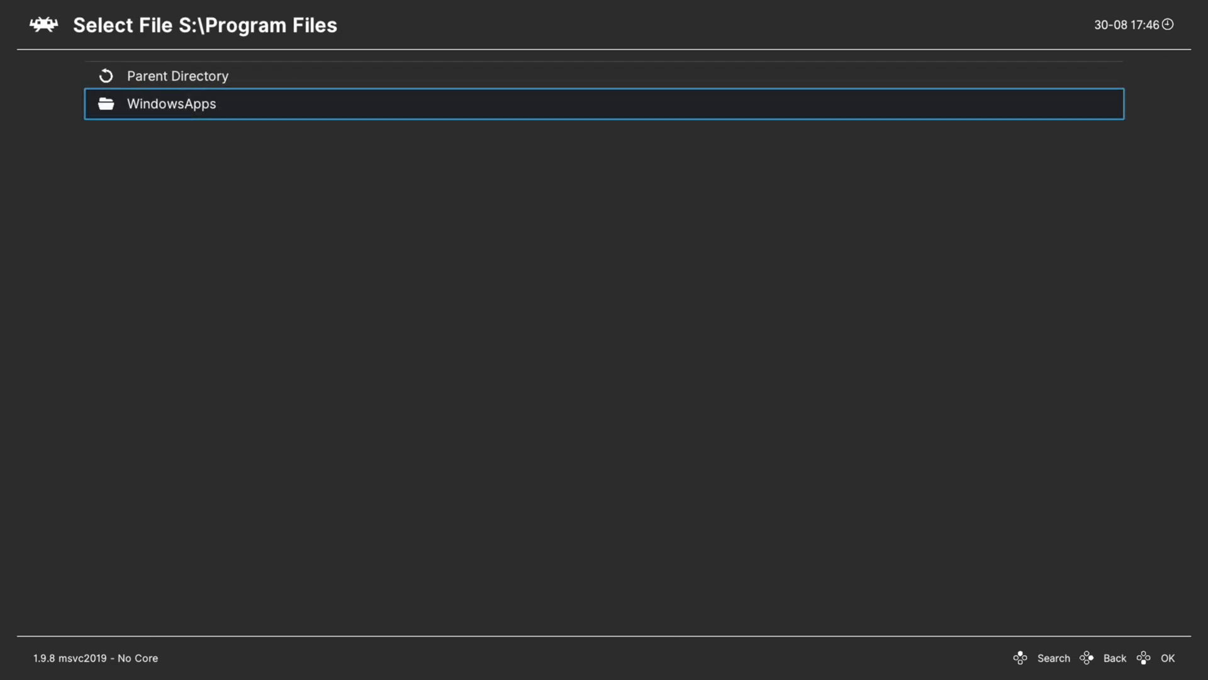
left_click(1115, 657)
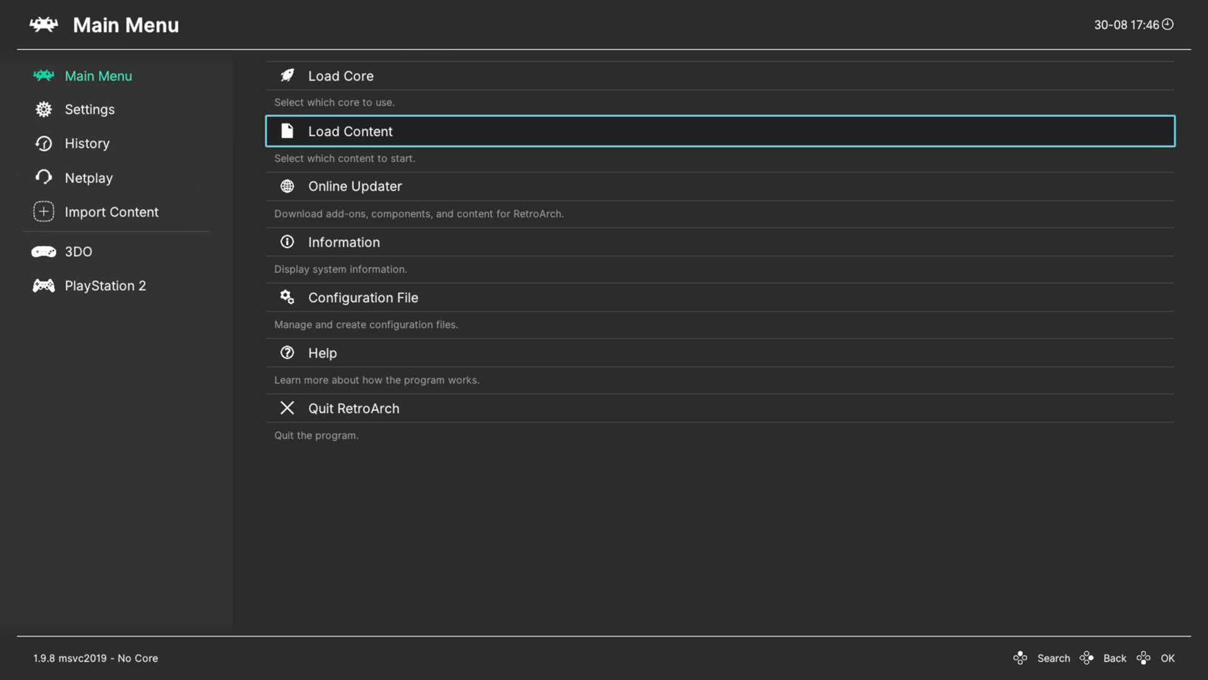
left_click(88, 178)
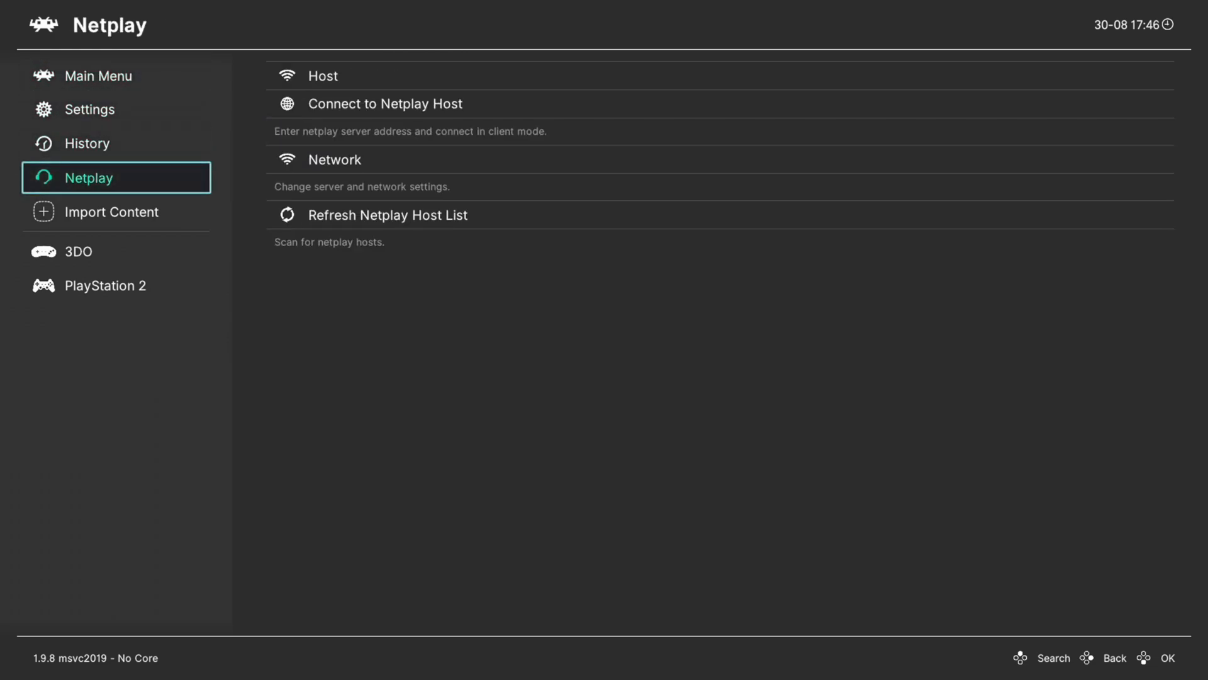
left_click(111, 212)
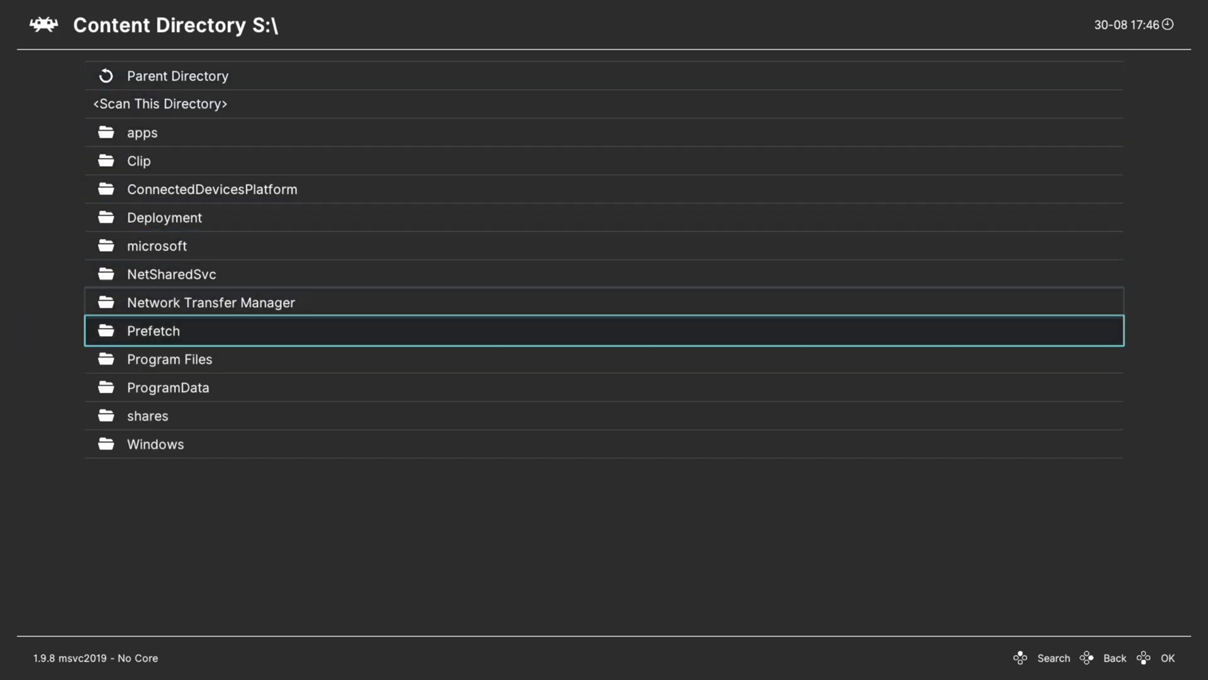
Browse to drive E and select the Gameboy Advance Games folder for scanning
left_click(168, 358)
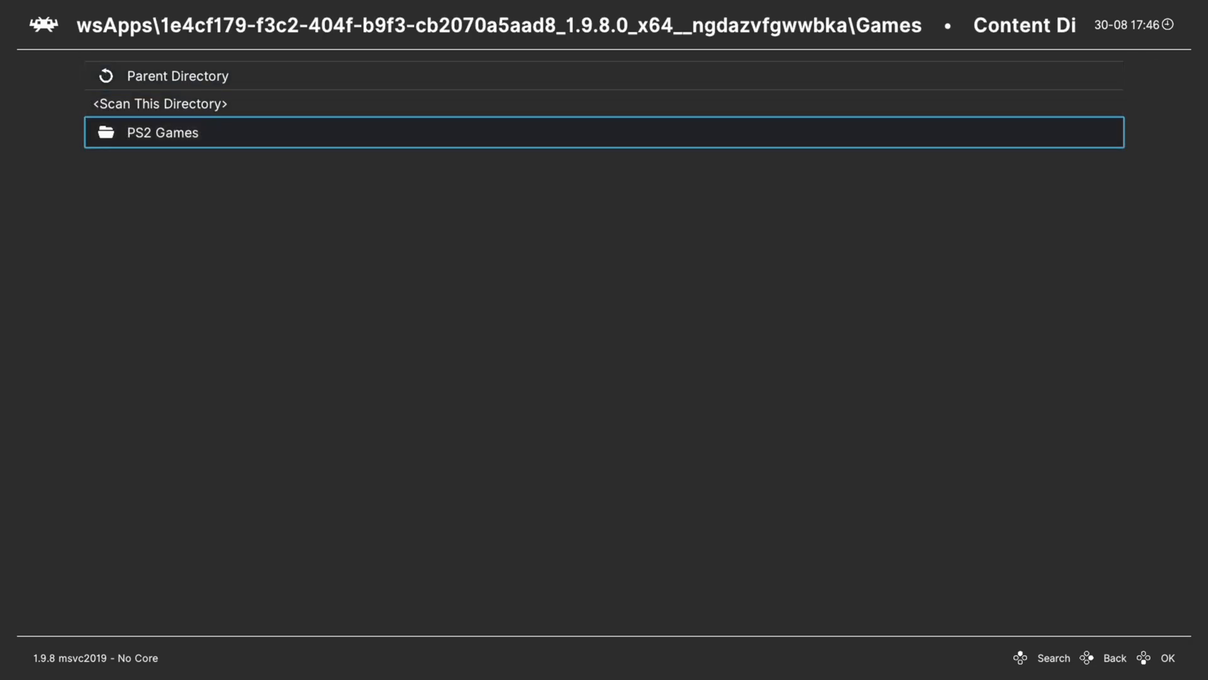
key("Up")
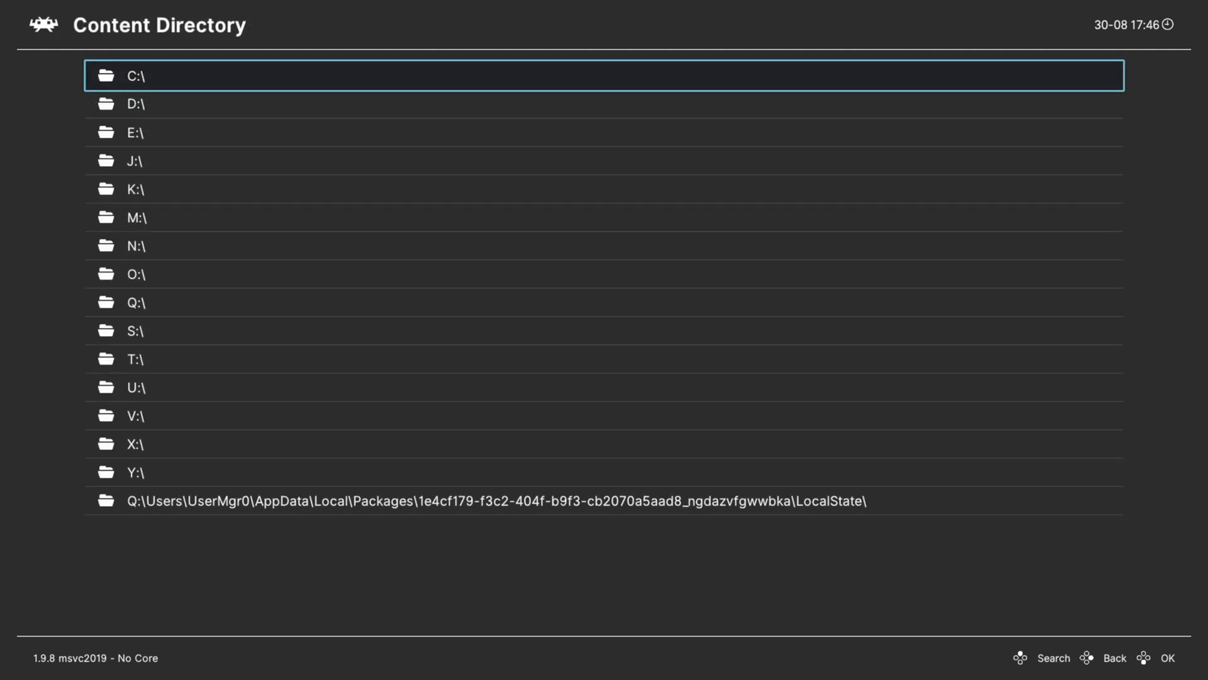
left_click(134, 131)
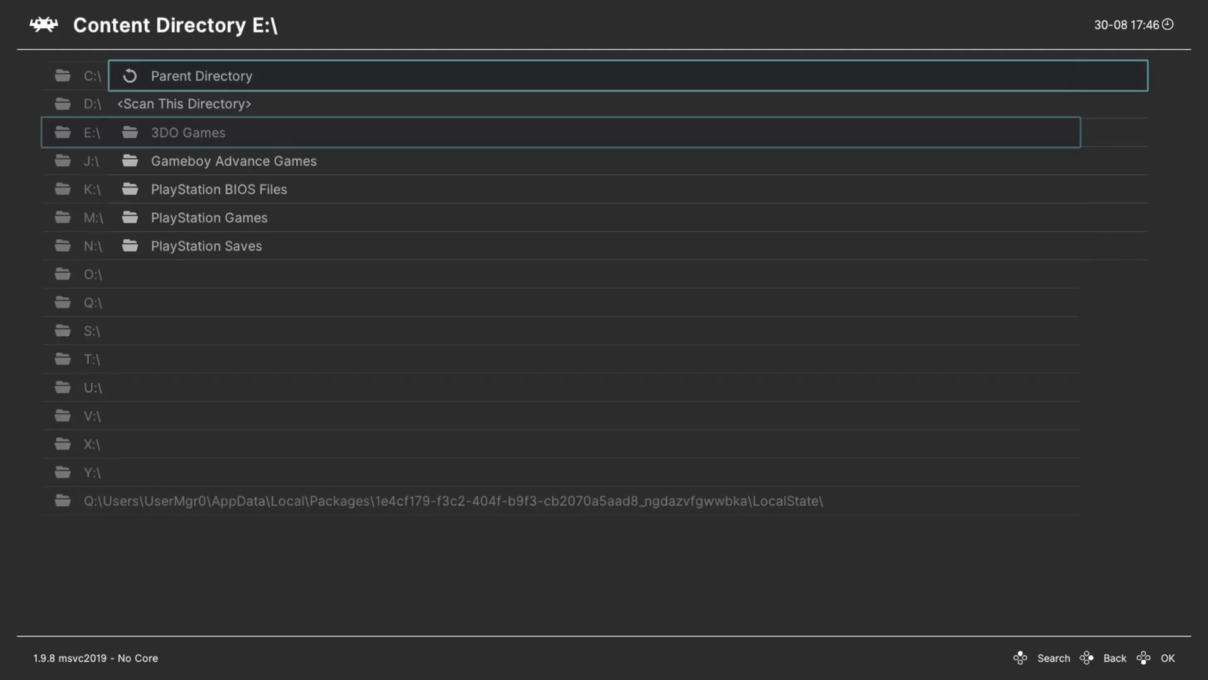
left_click(234, 160)
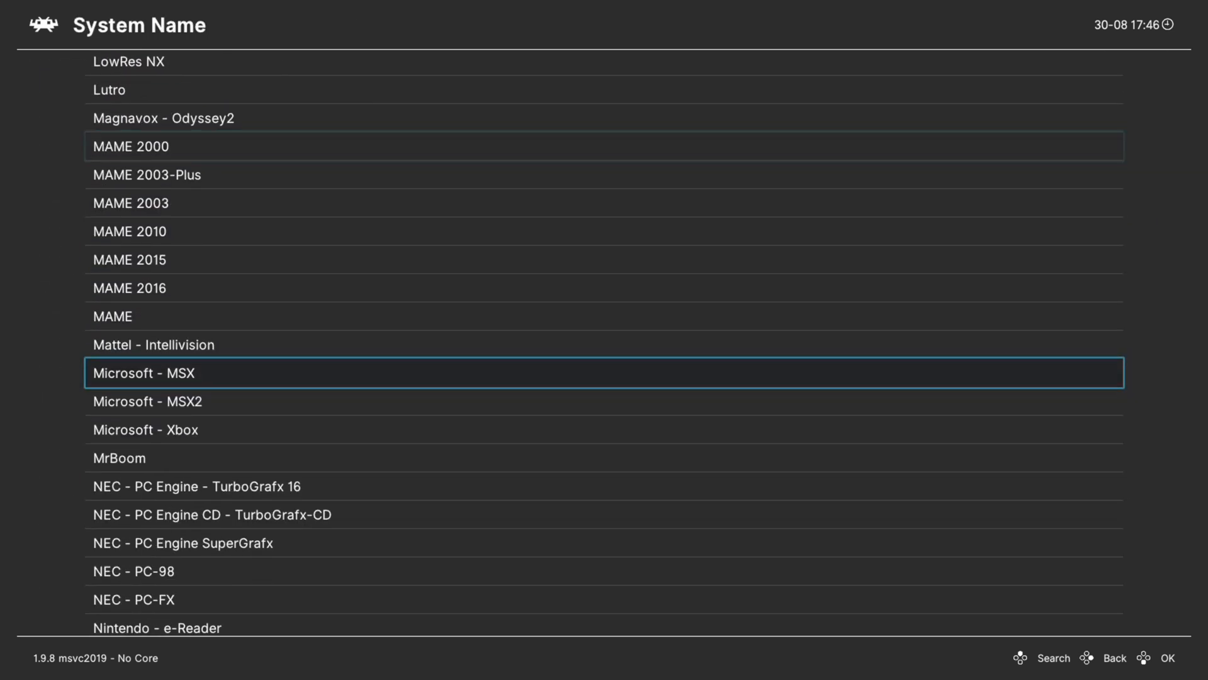
Scan with system Nintendo - Game Boy Advance, core mGBA, recursive scanning on
scroll("down", 3)
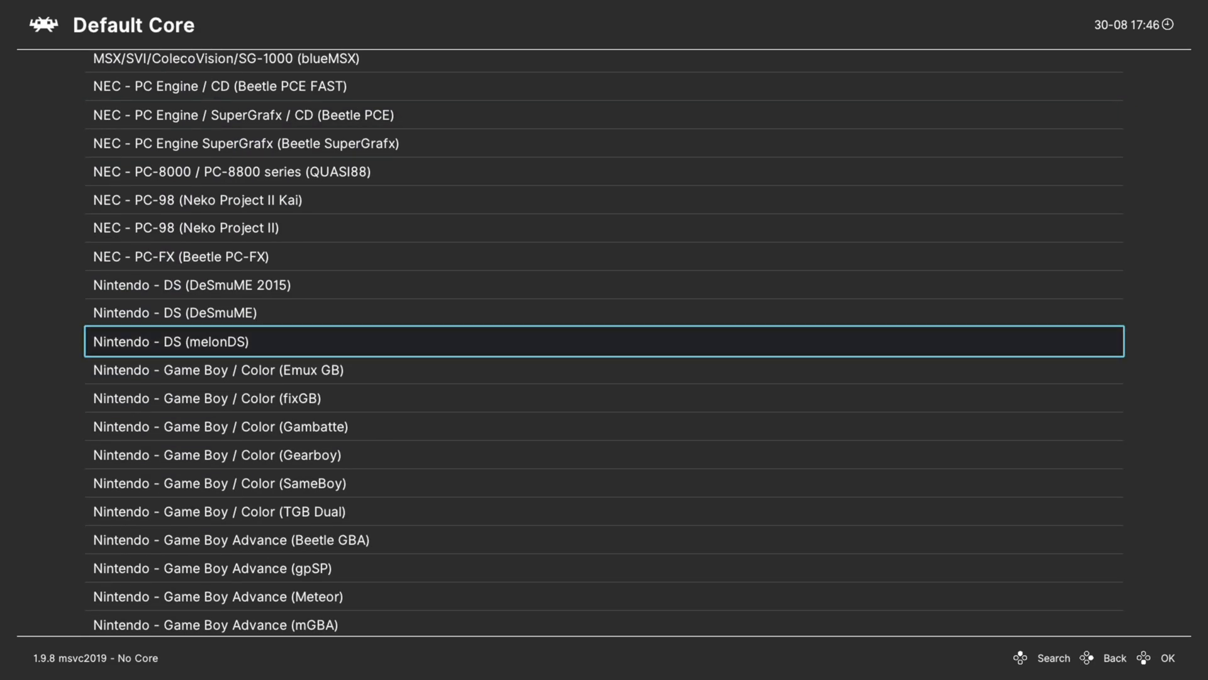
scroll("down", 3)
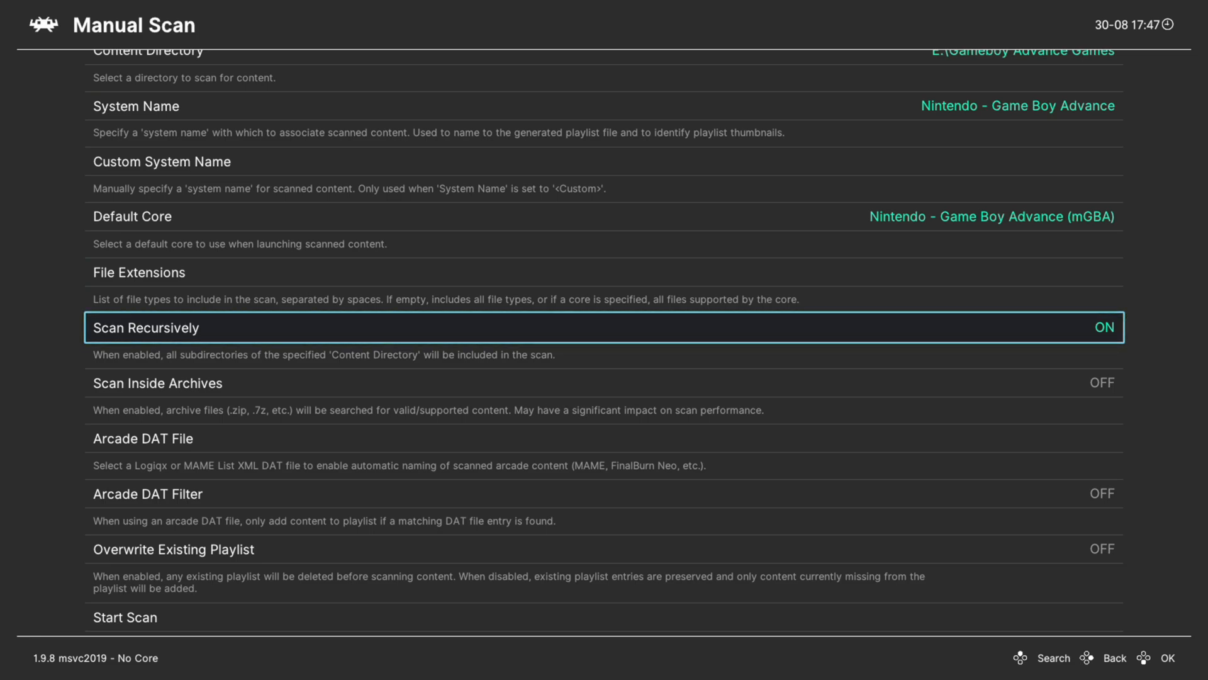
scroll("down", 3)
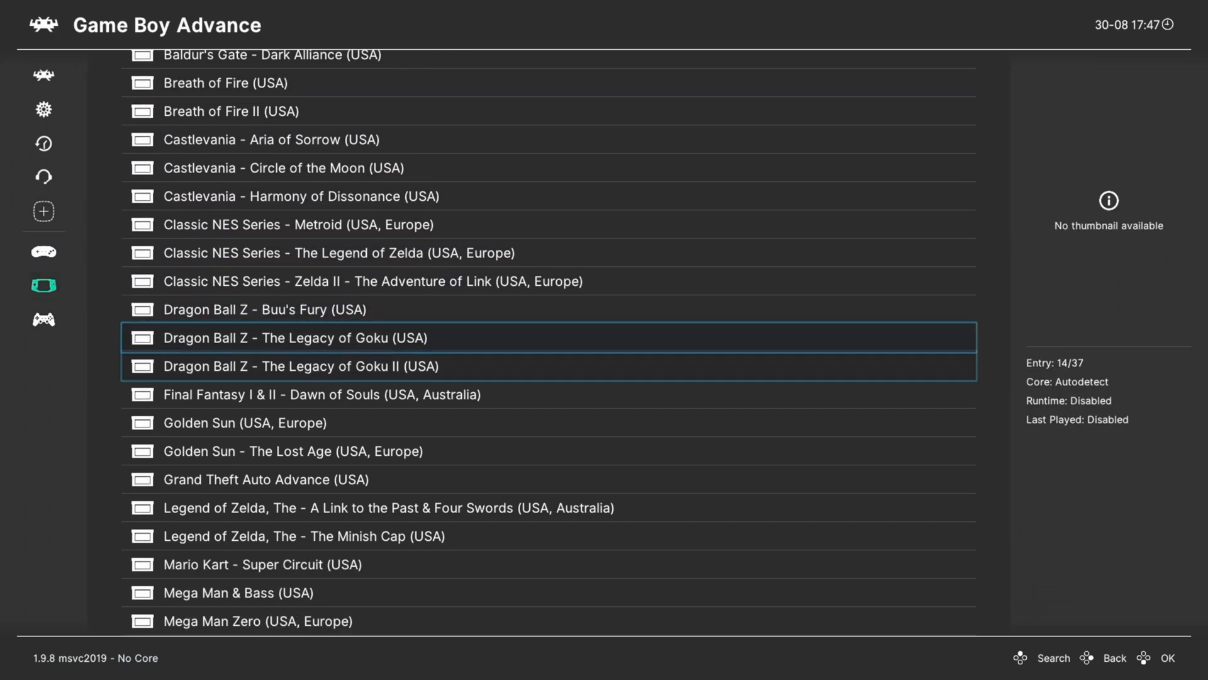
Scroll the Game Boy Advance playlist to Mario Kart - Super Circuit (USA) and run it
scroll("down", 3)
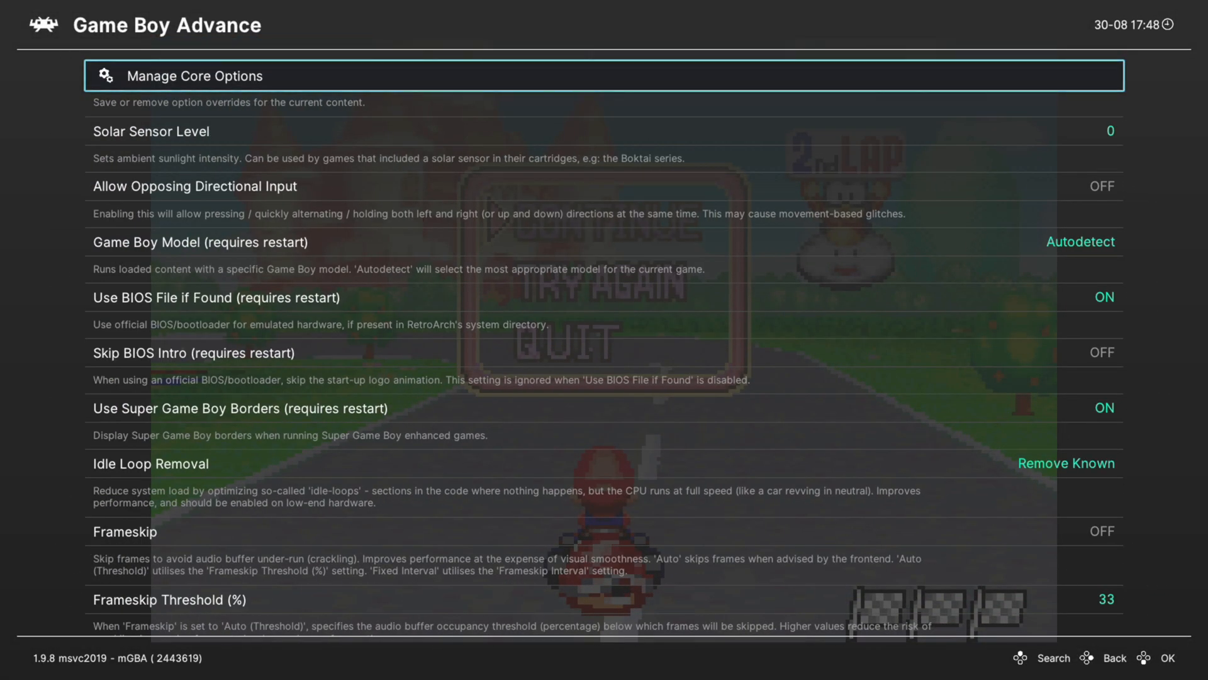
Review Game Boy Model choices without changing them, then step through the BIOS options
key("Down")
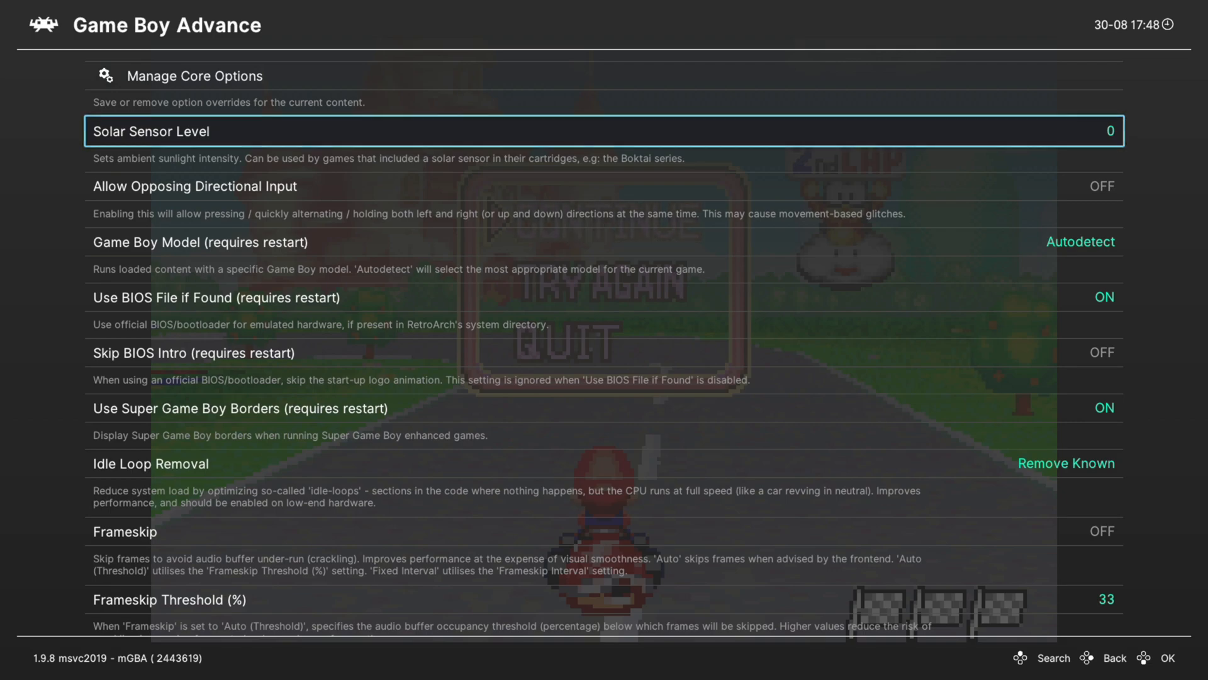
left_click(586, 131)
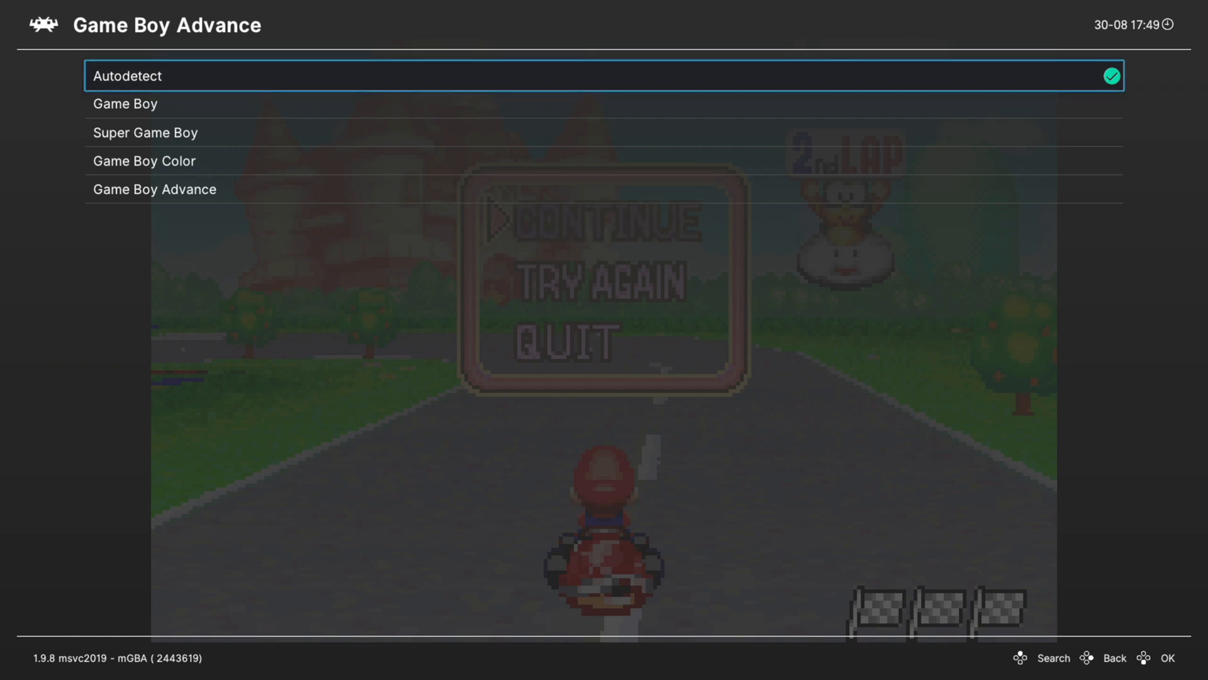
key("Down")
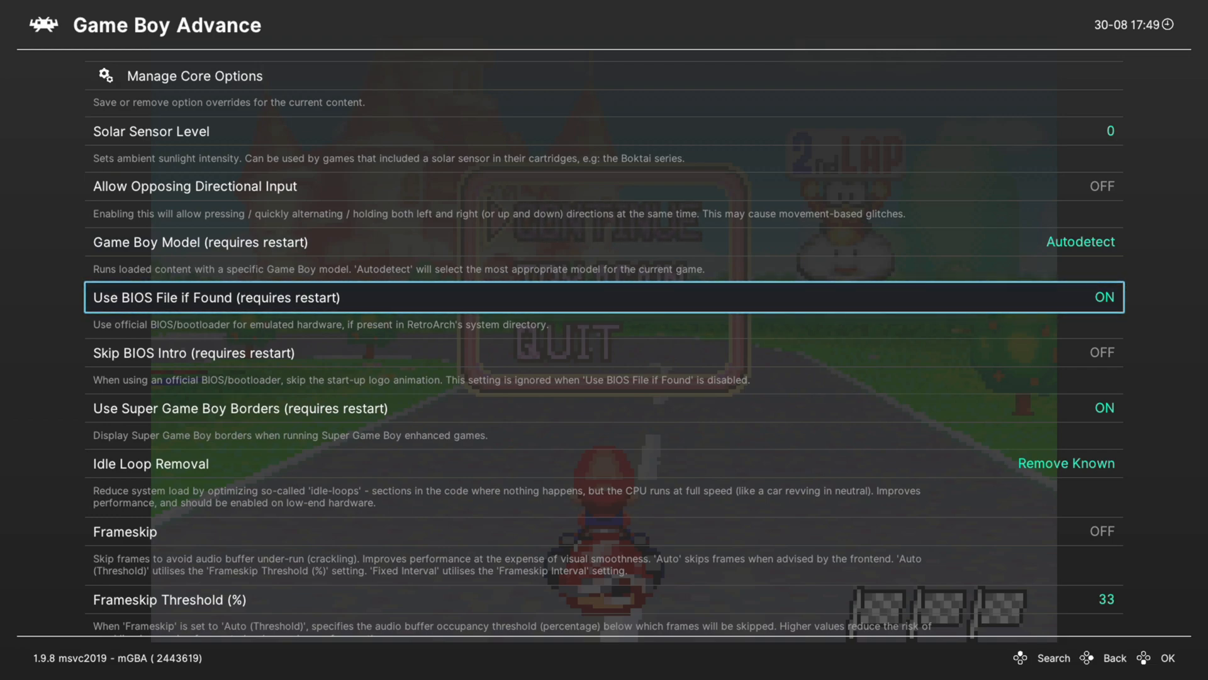
left_click(1101, 296)
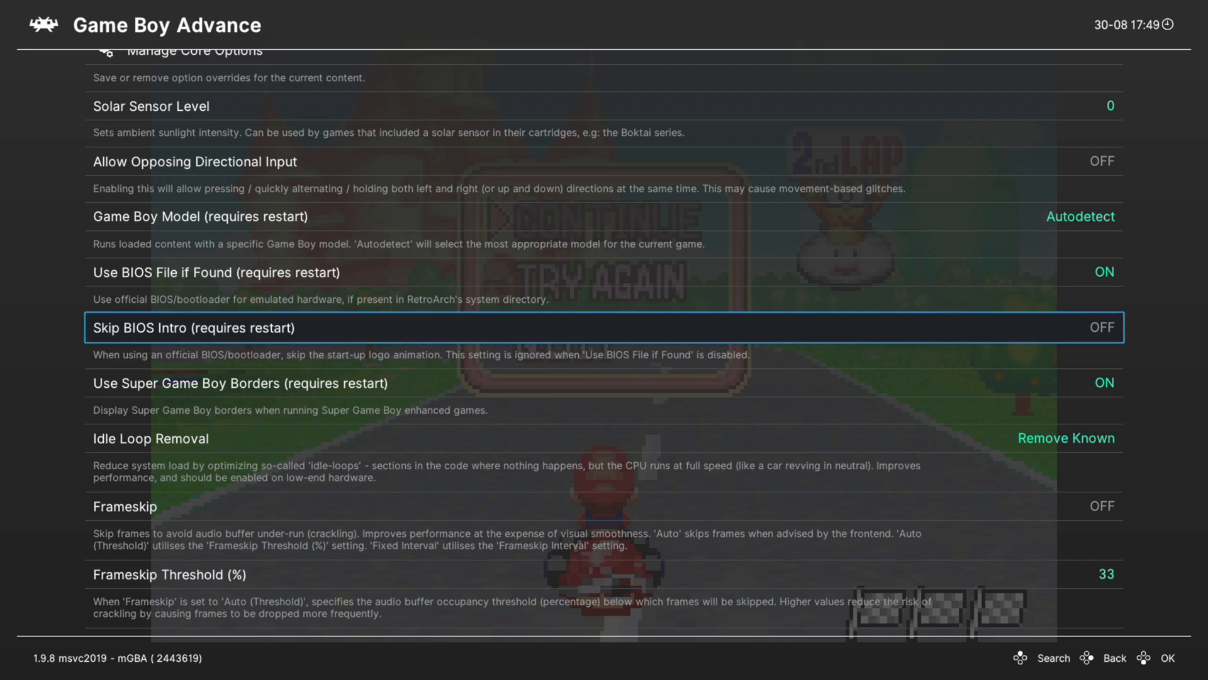
scroll("down", 3)
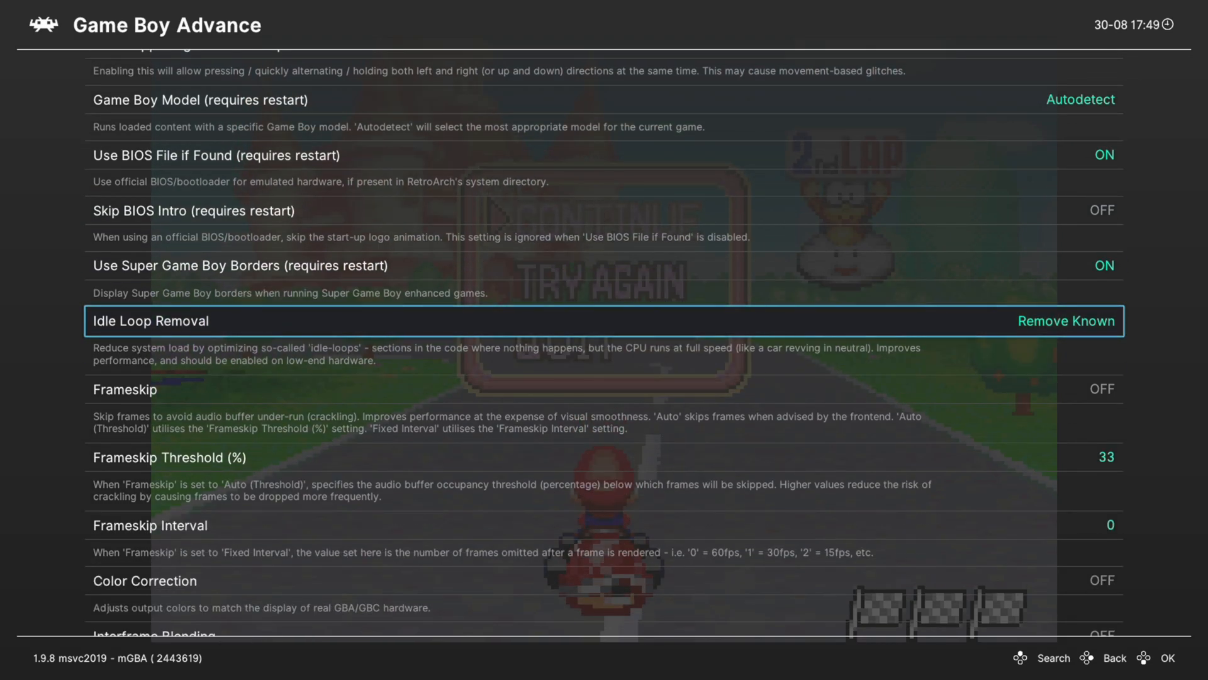
scroll("down", 3)
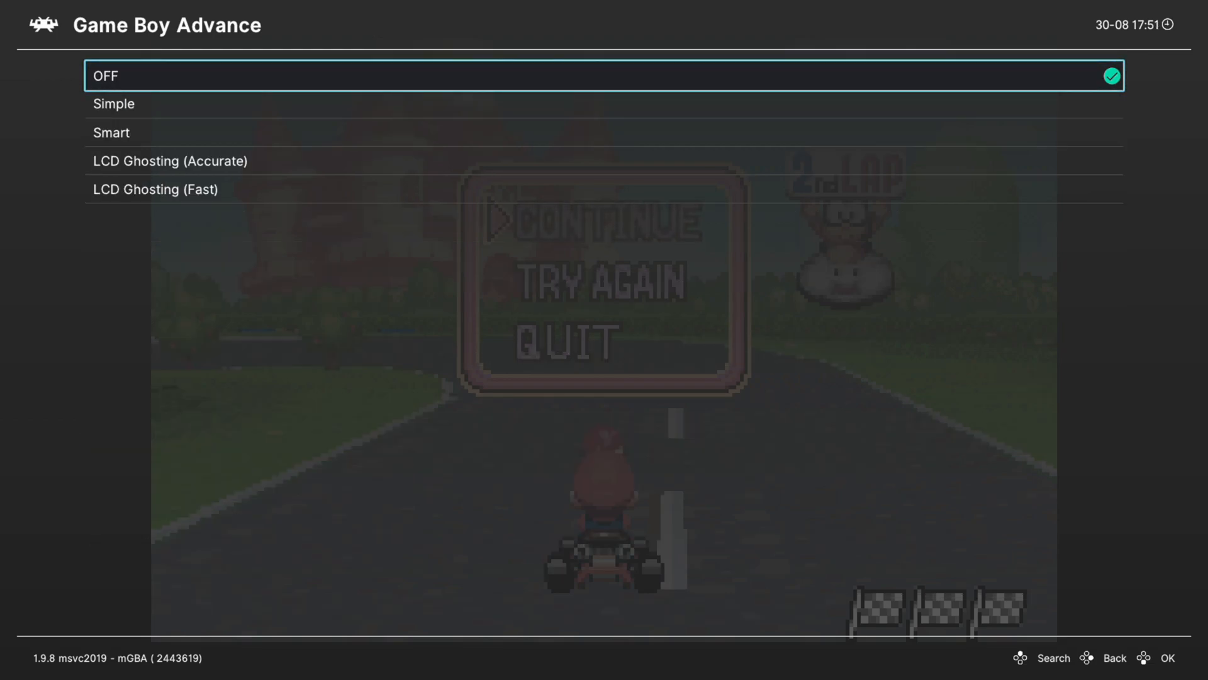
Choose LCD Ghosting (Accurate) blending, with Color Correction at Game Boy Advance
key("Down")
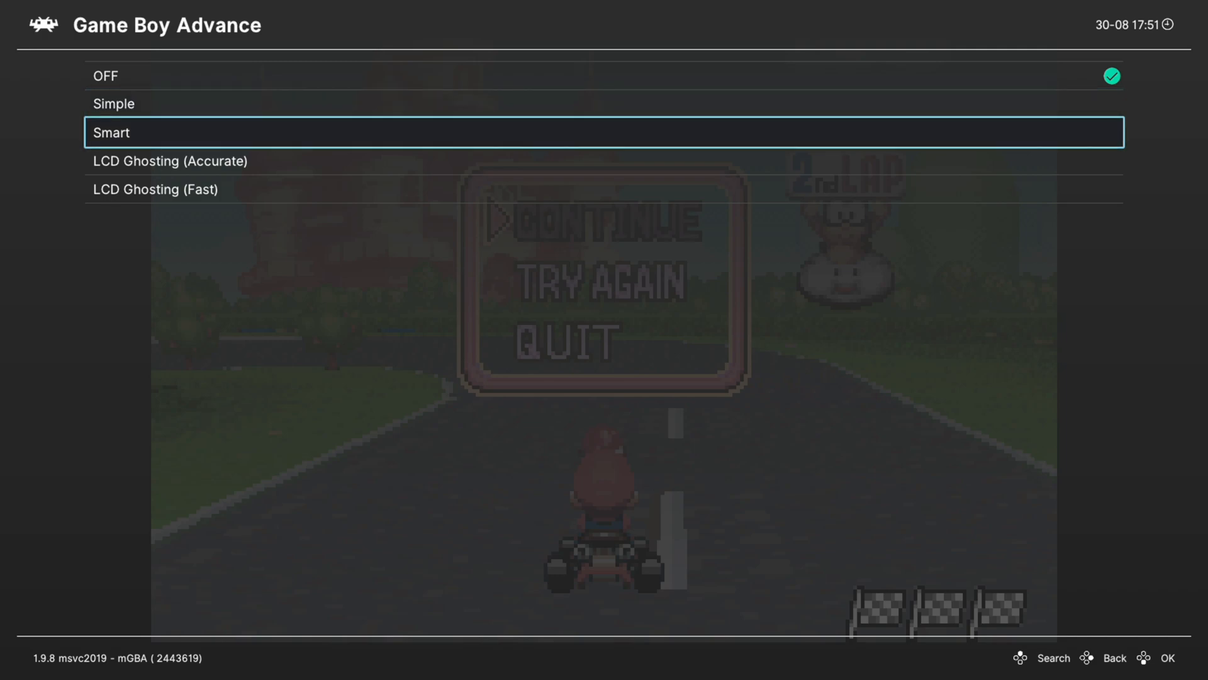
key("down")
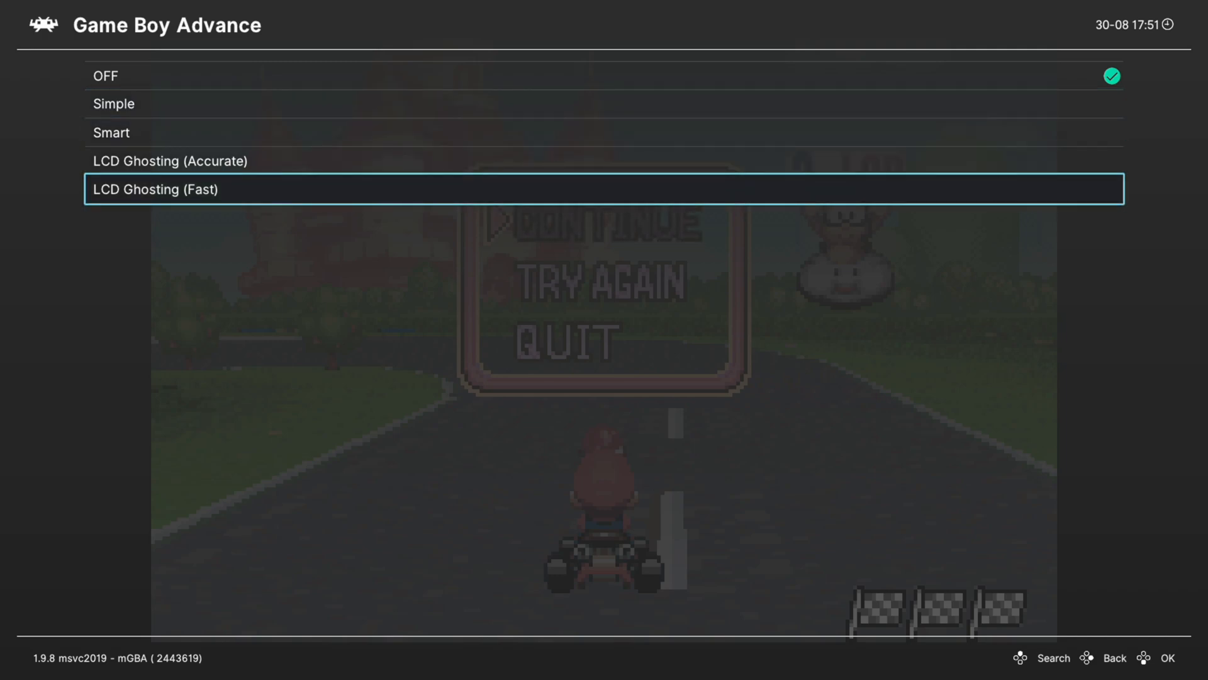
key("Up")
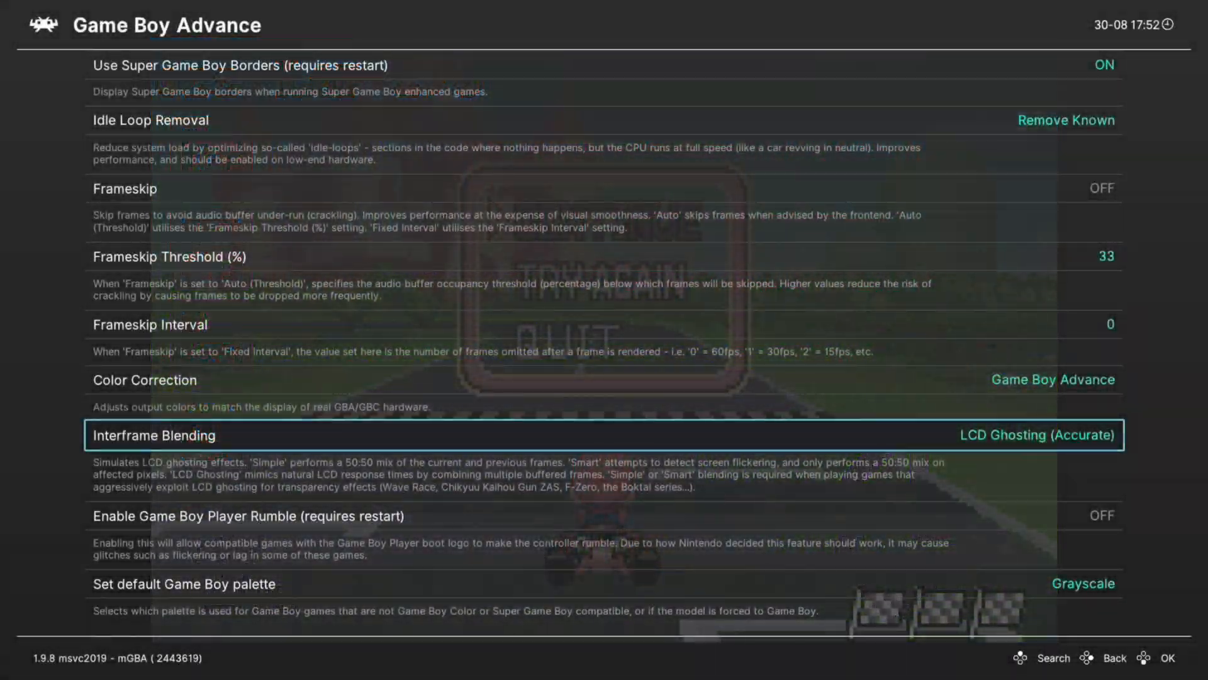
scroll("down", 3)
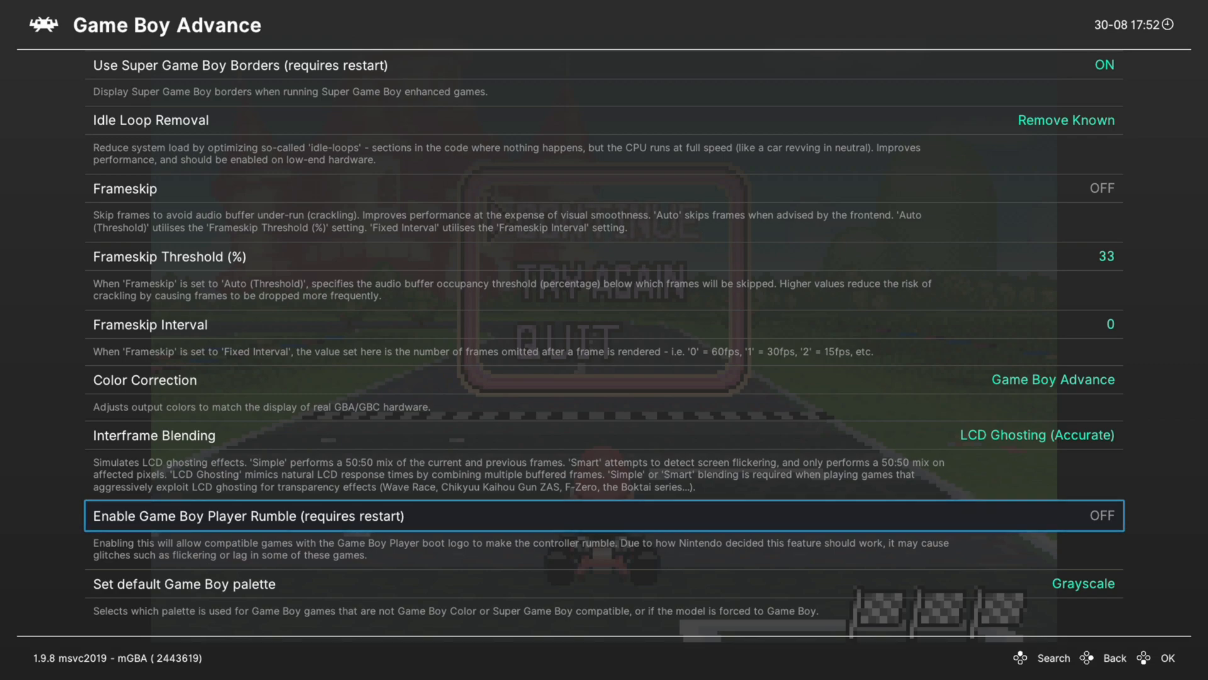
key("Down")
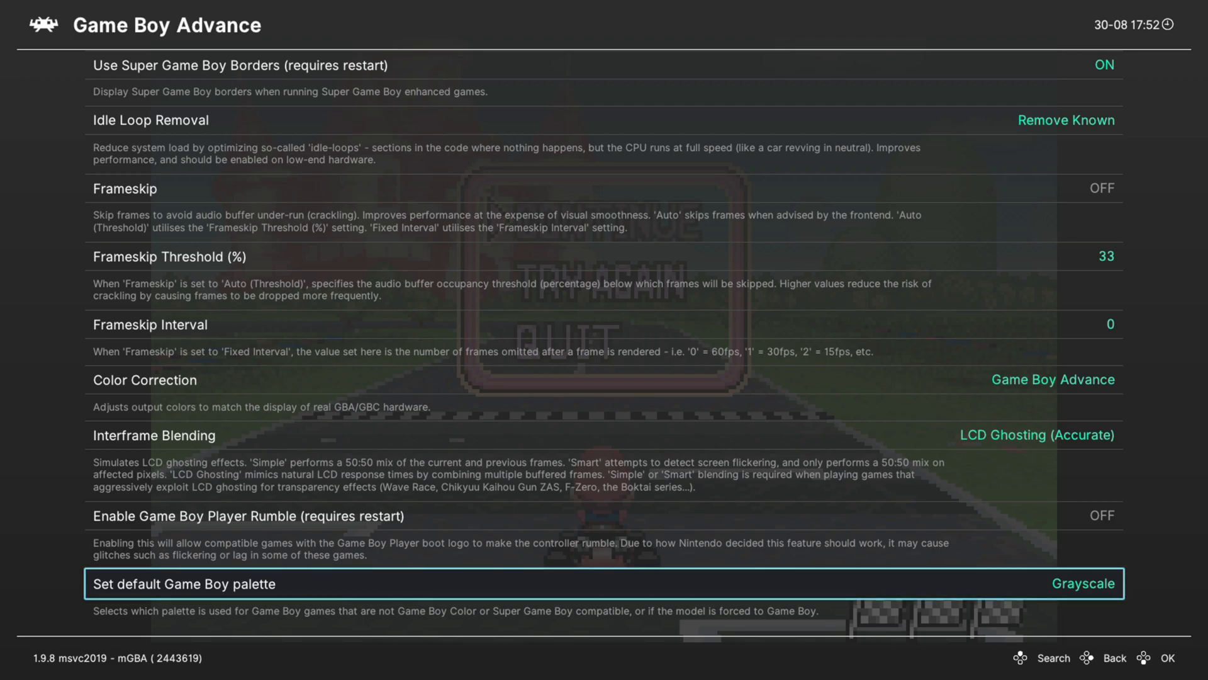
scroll("up", 3)
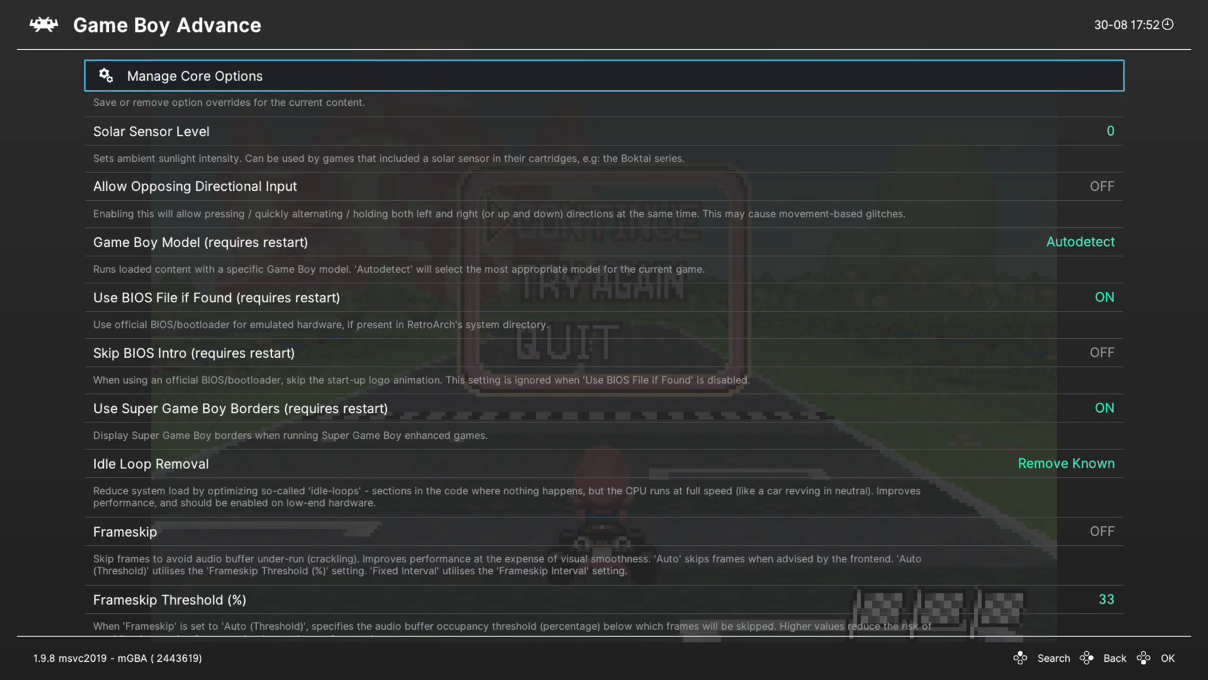